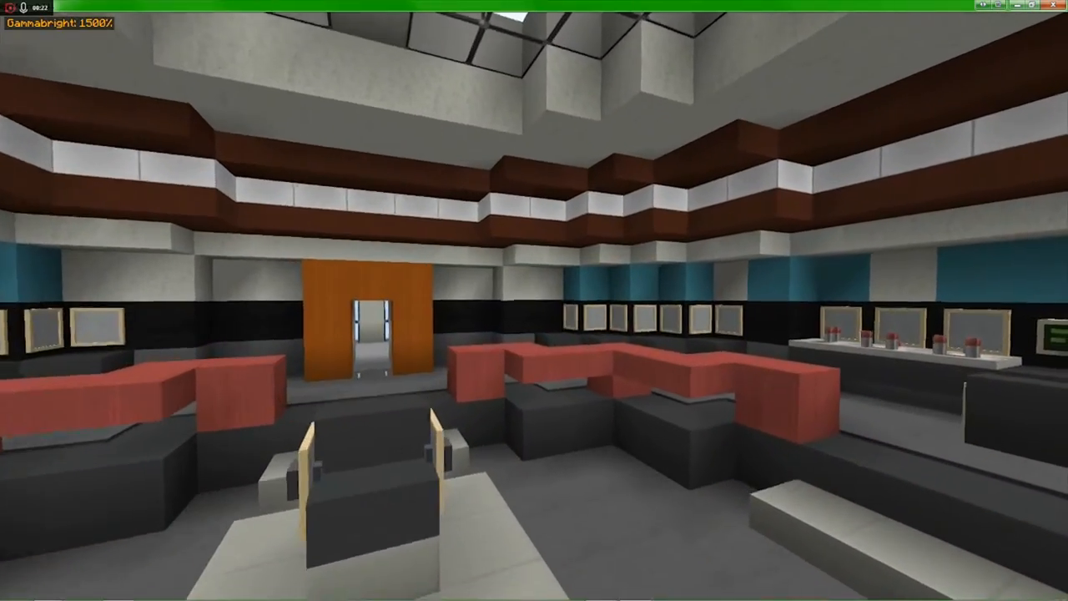
mouse_move(534, 300)
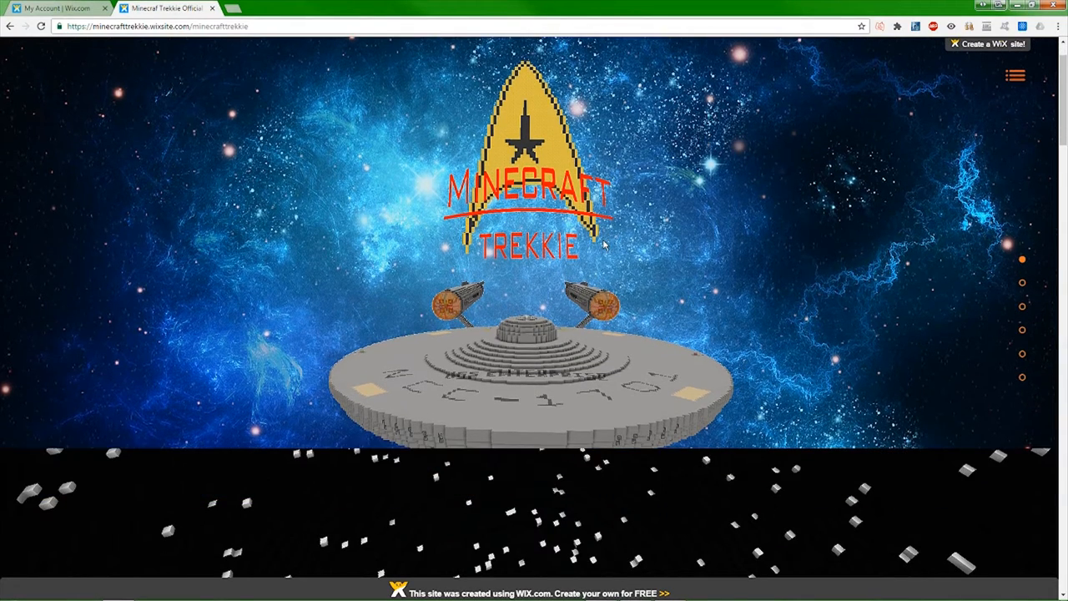
Scroll the home page past the Trident Class Captain's Yacht and NX-01 Enterprise to the TOS Enterprise section
scroll("down", 3)
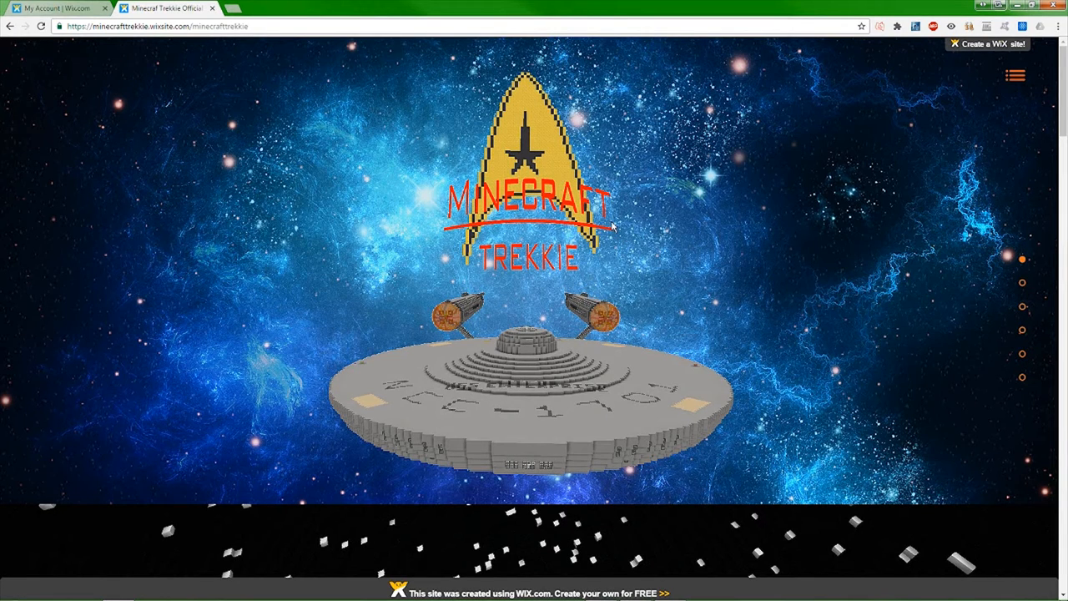
mouse_move(591, 264)
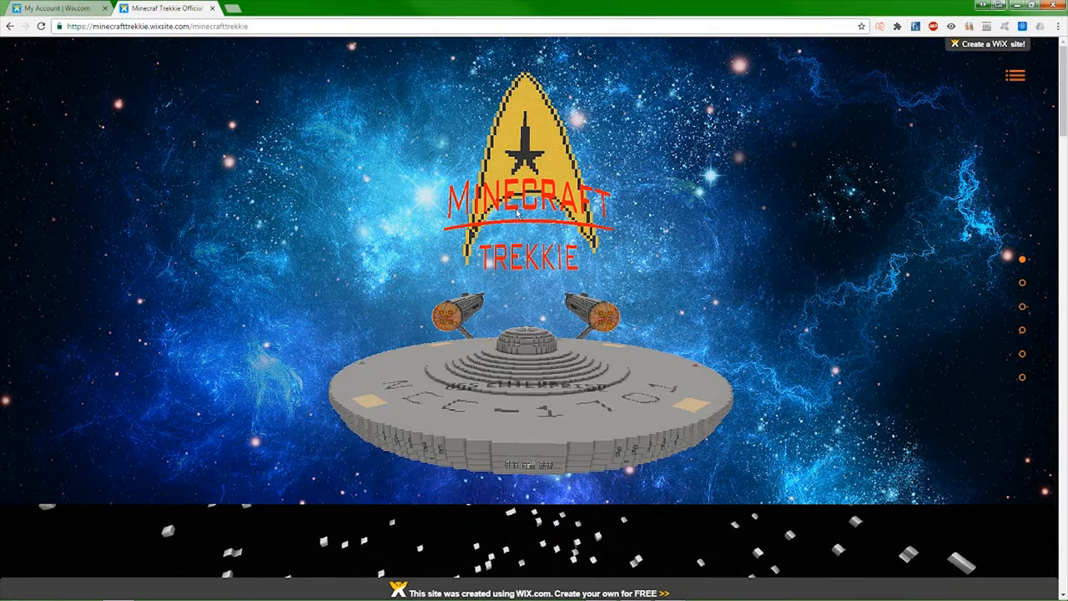
scroll("down", 3)
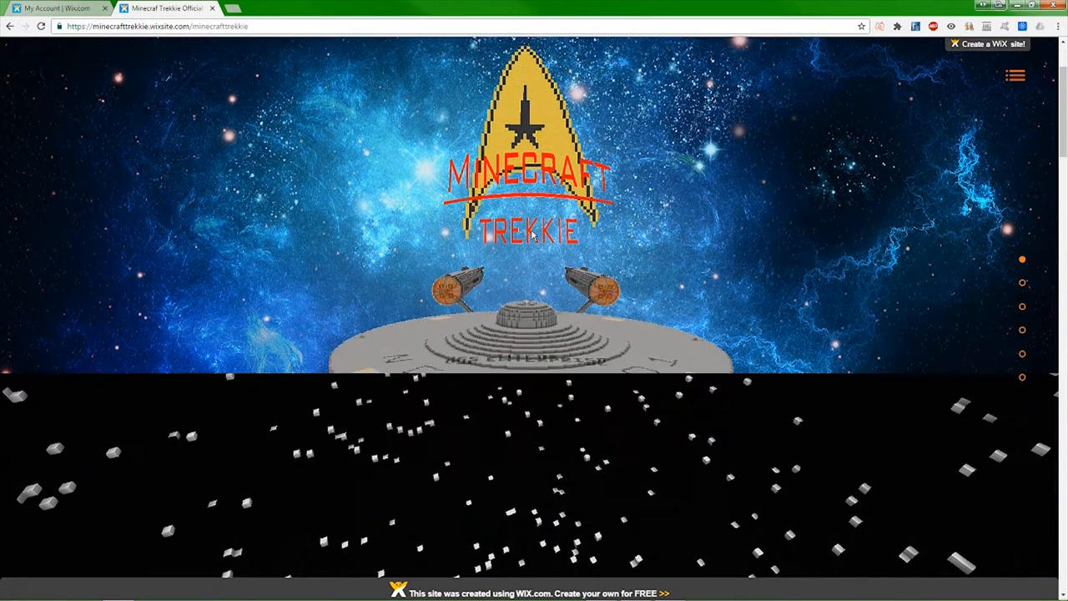
scroll("down", 3)
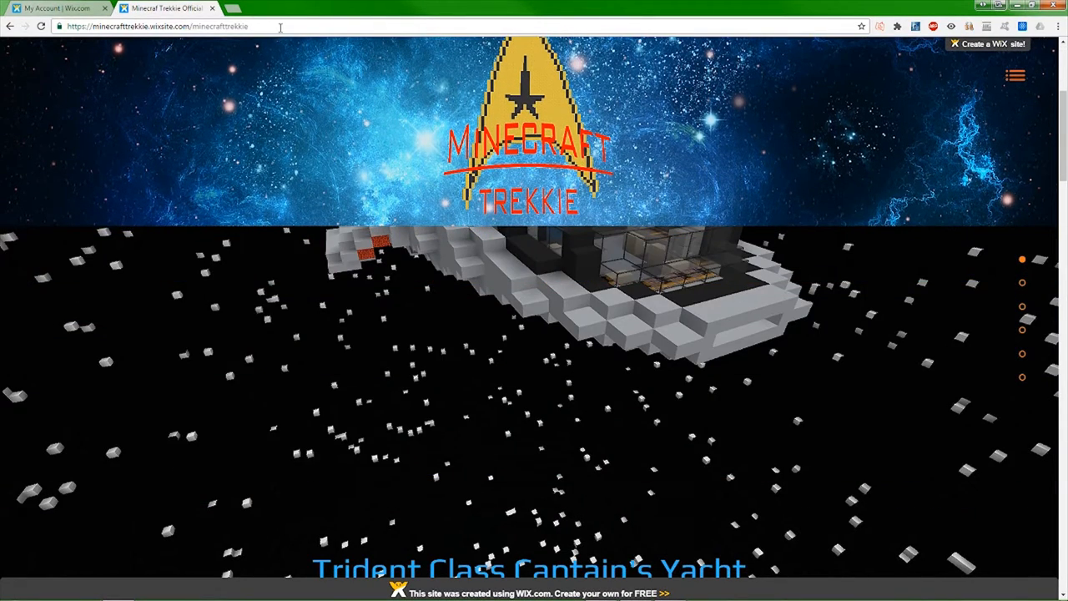
mouse_move(356, 80)
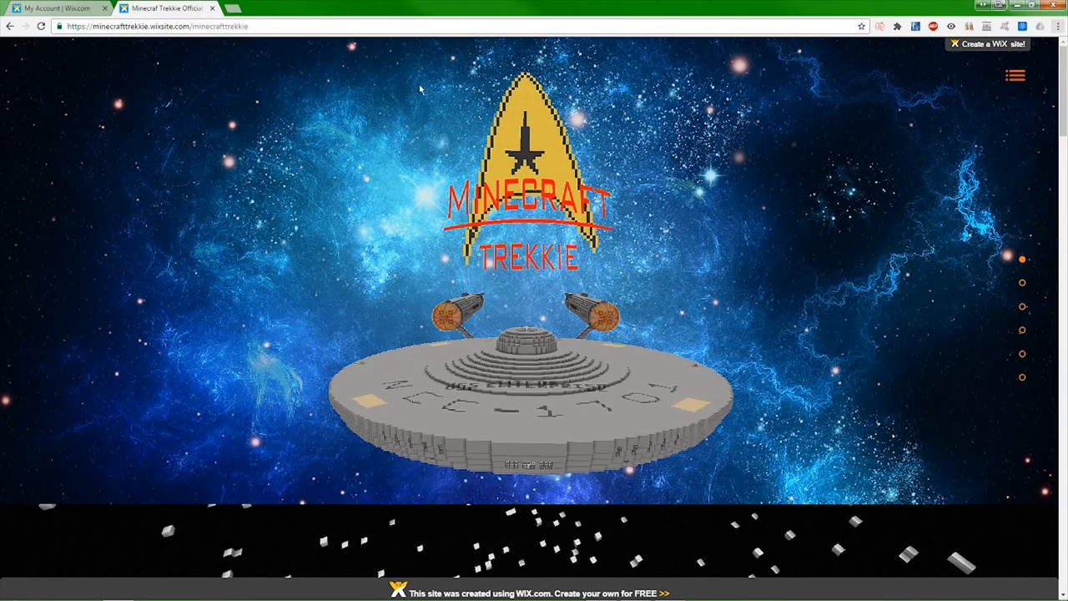
scroll("down", 3)
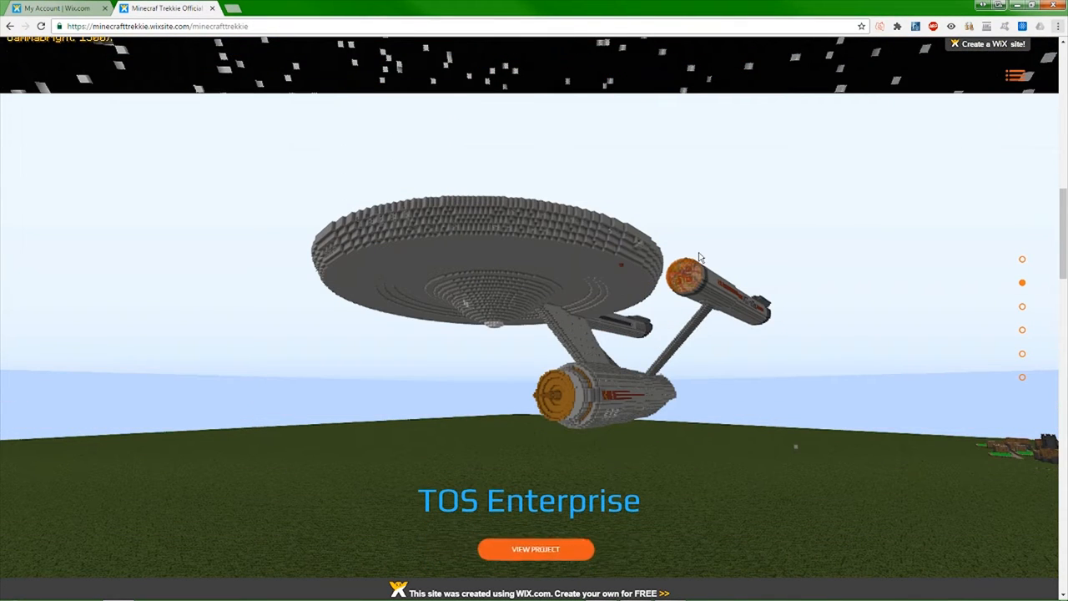
scroll("down", 3)
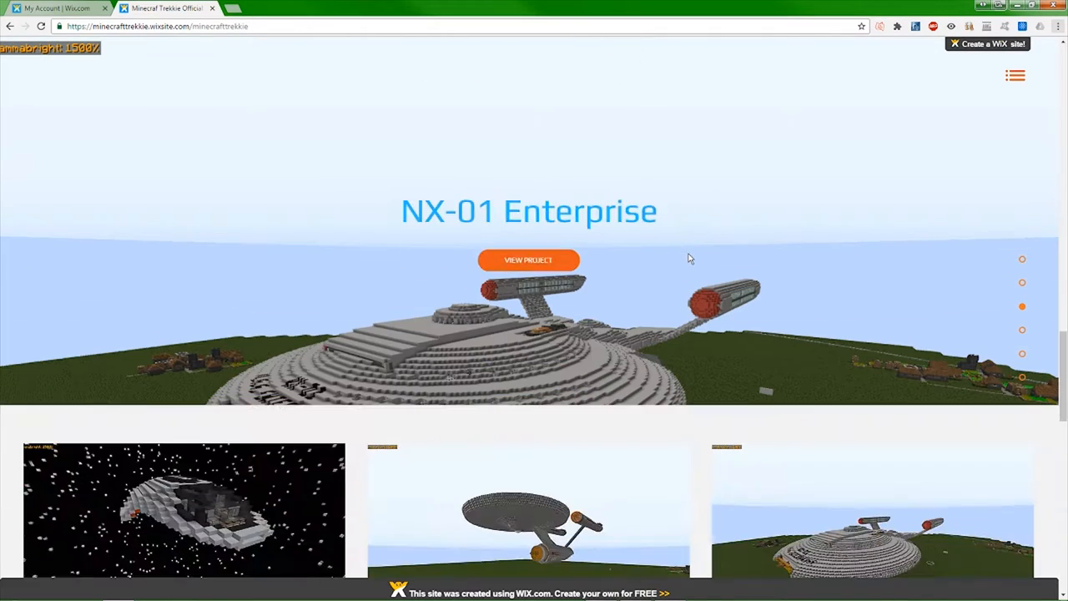
scroll("down", 3)
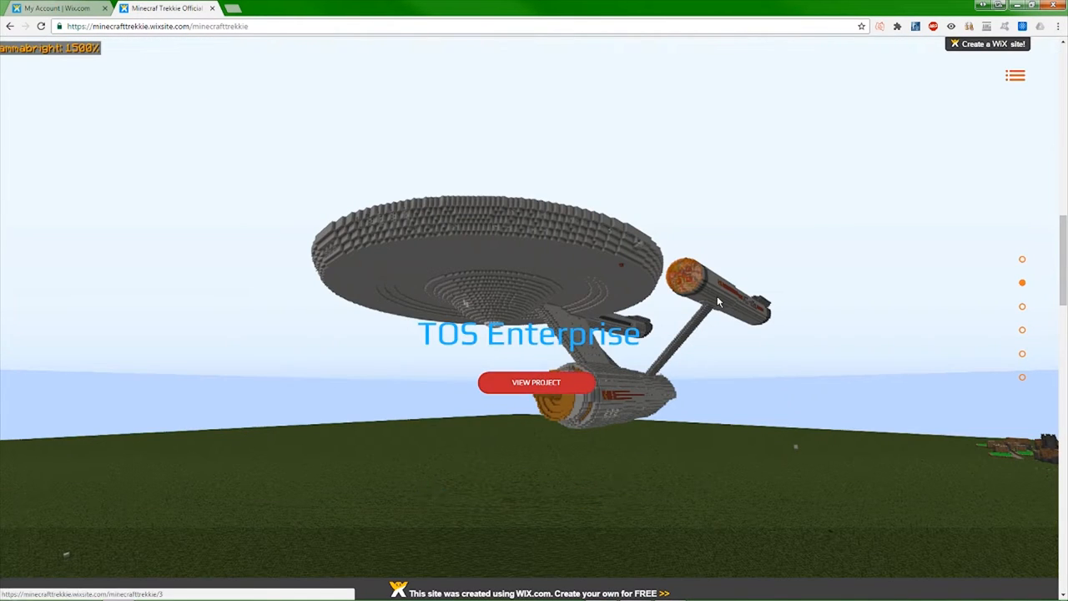
left_click(538, 382)
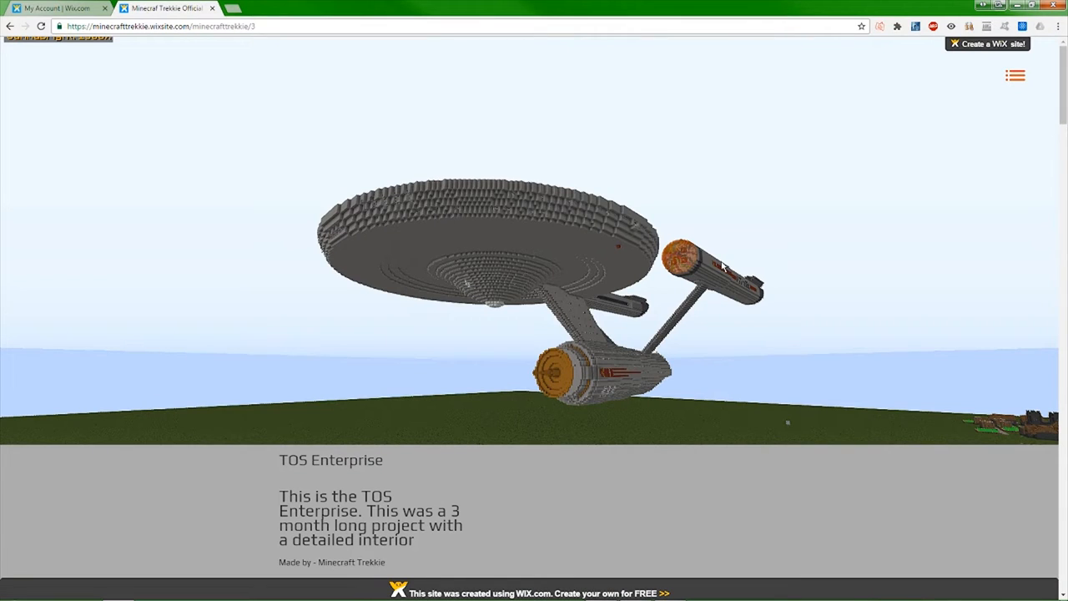
scroll("down", 3)
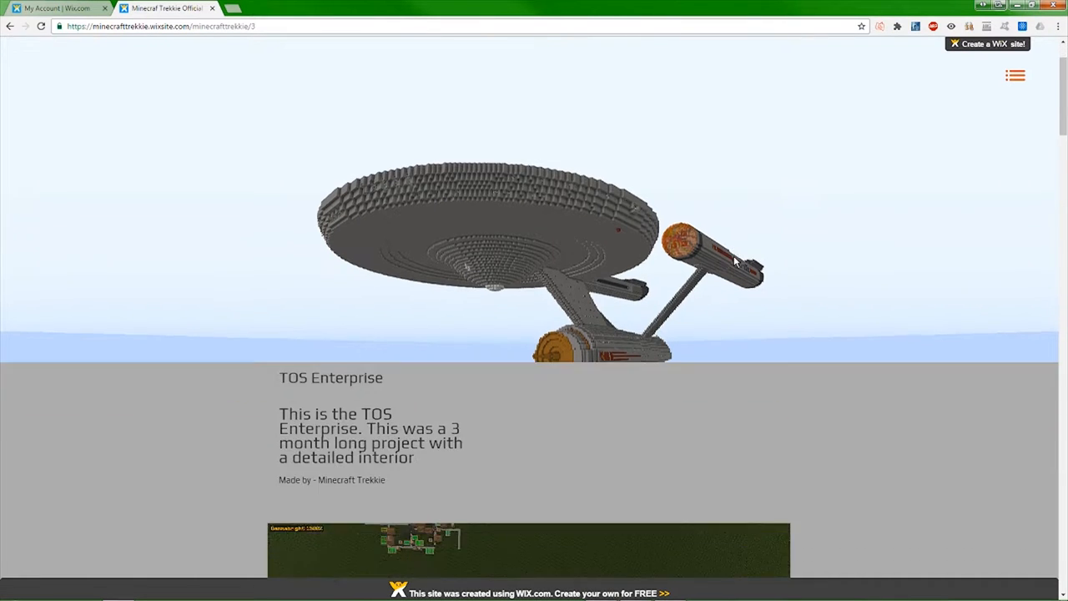
scroll("down", 3)
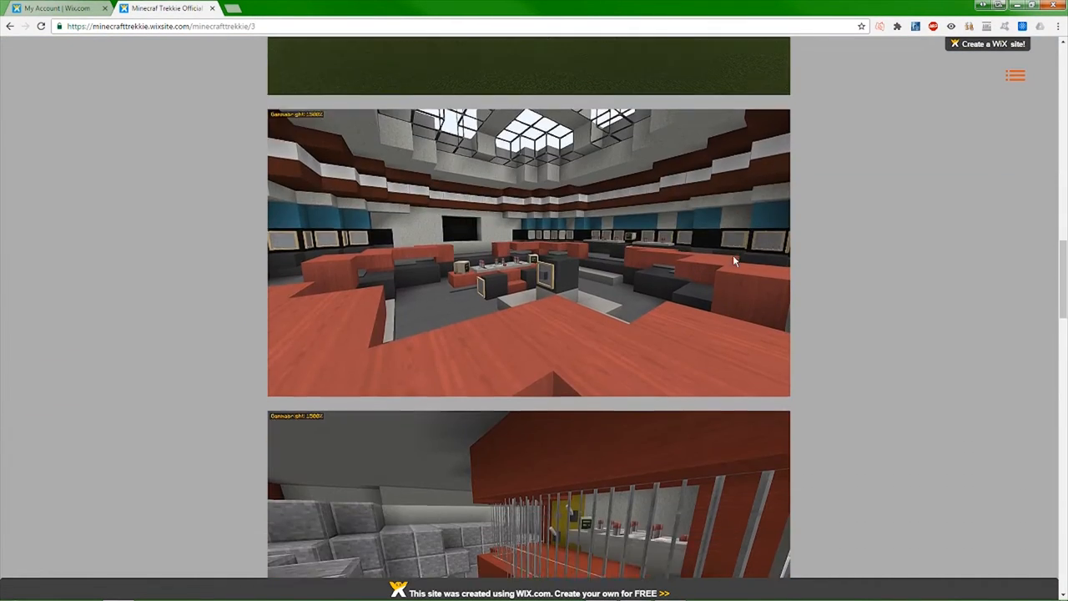
scroll("down", 3)
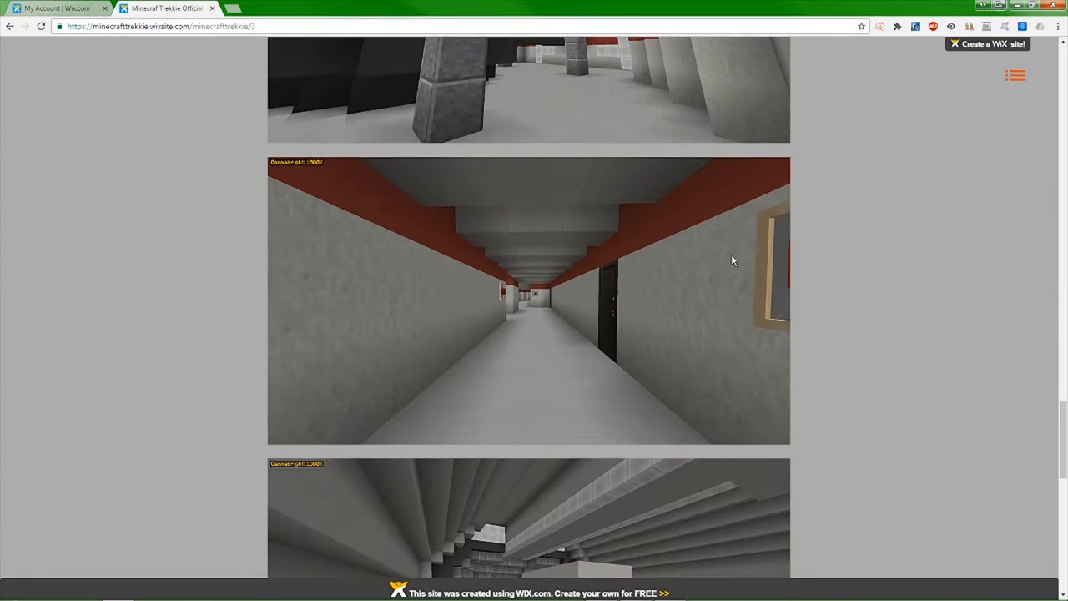
scroll("down", 3)
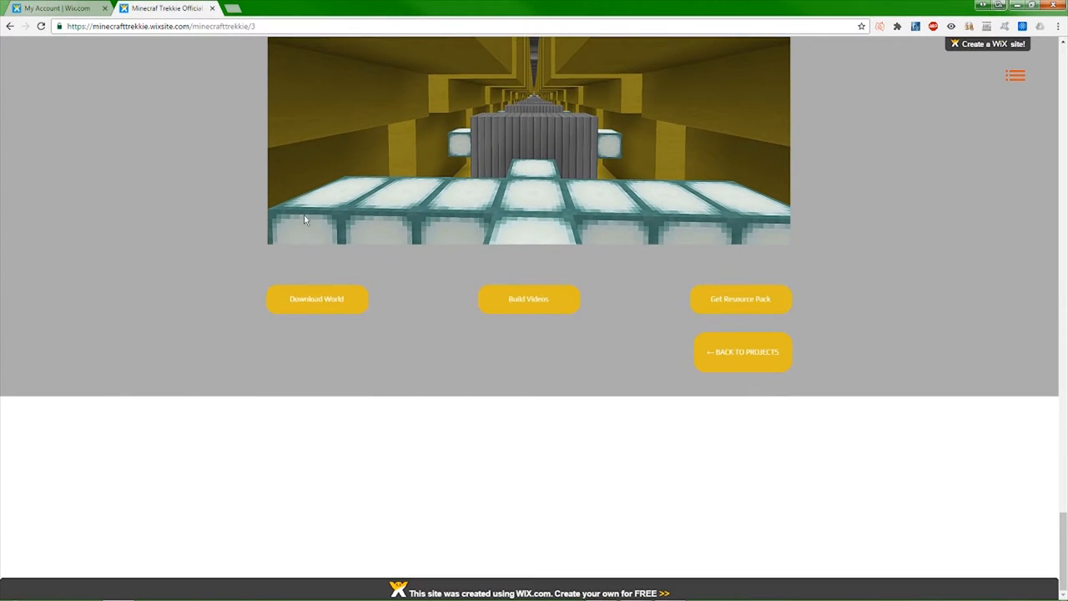
left_click(318, 299)
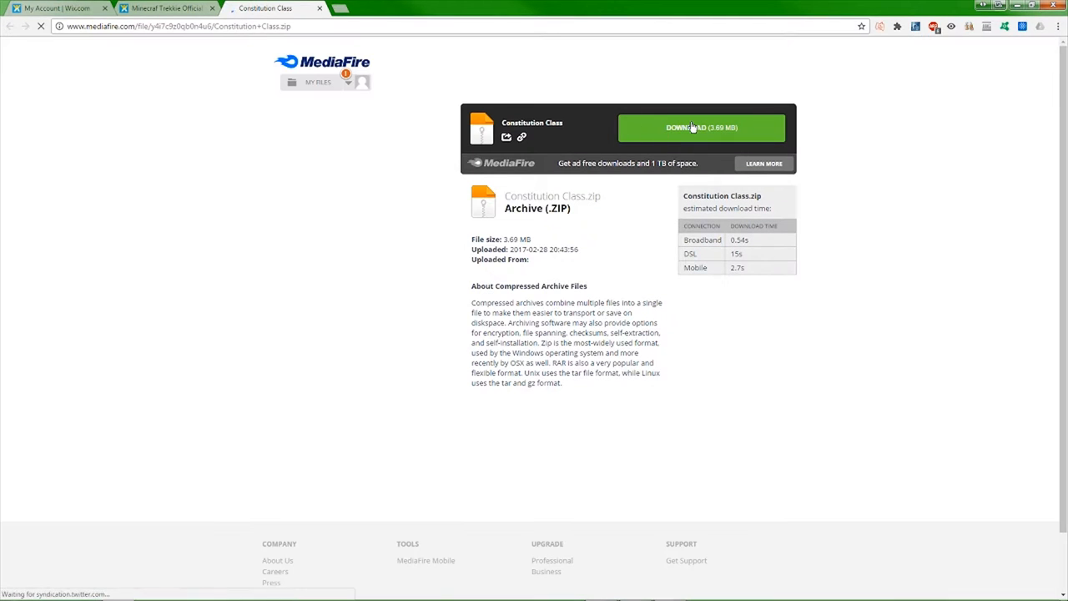
left_click(701, 127)
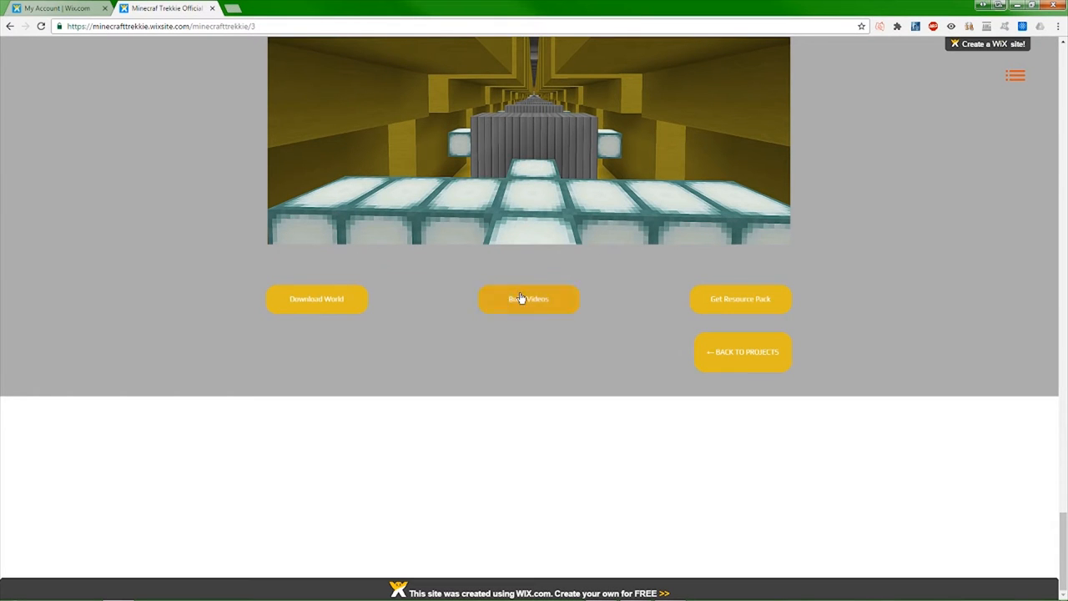
mouse_move(507, 311)
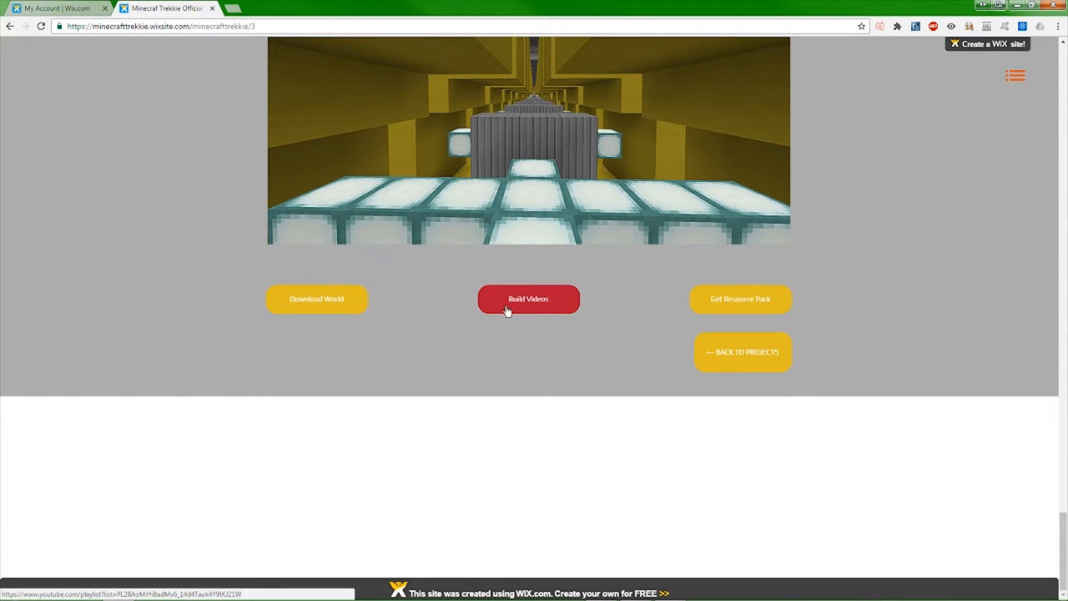
mouse_move(764, 293)
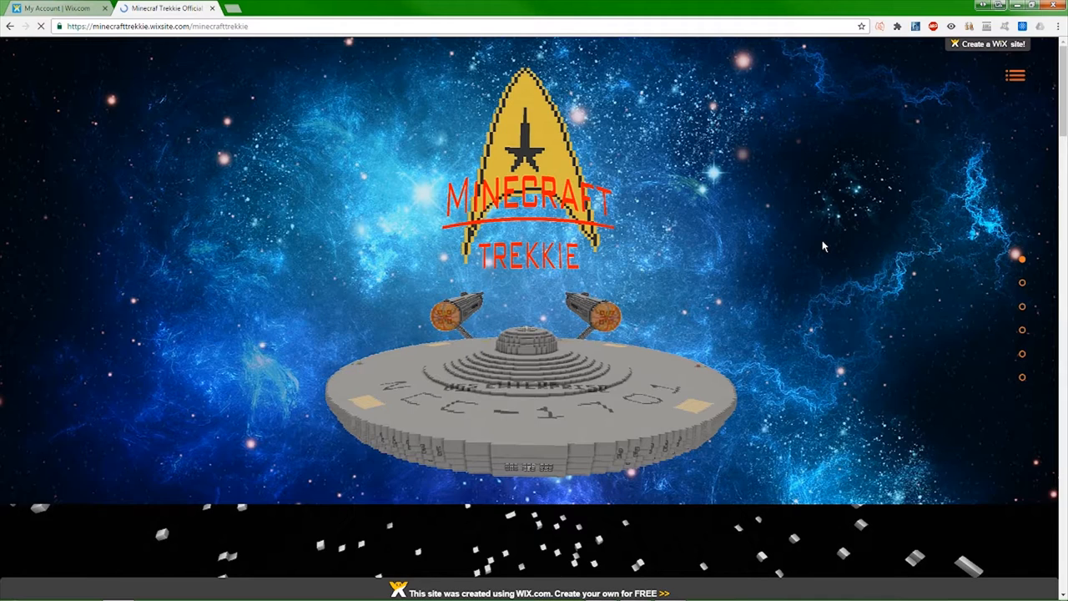
Scroll the home page down past the Captain's Yacht to the NX-01 Enterprise section
scroll("down", 3)
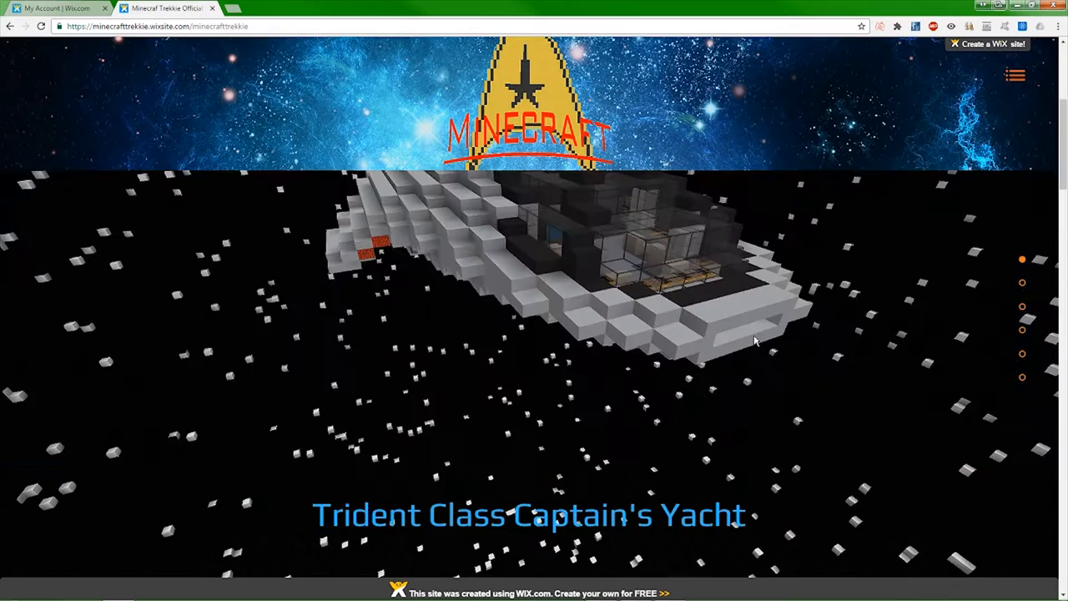
scroll("down", 3)
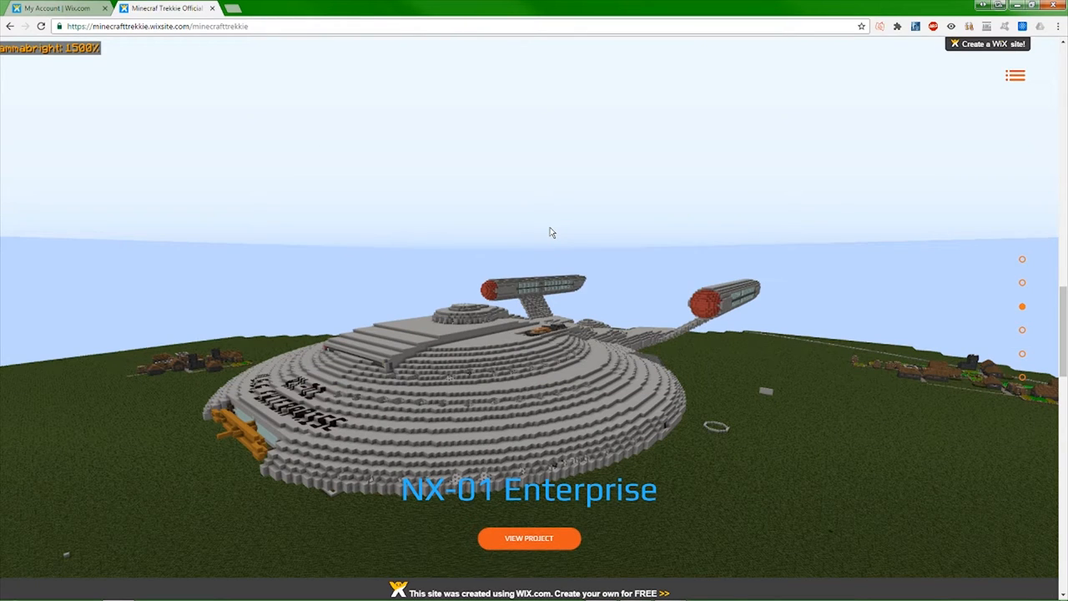
scroll("down", 3)
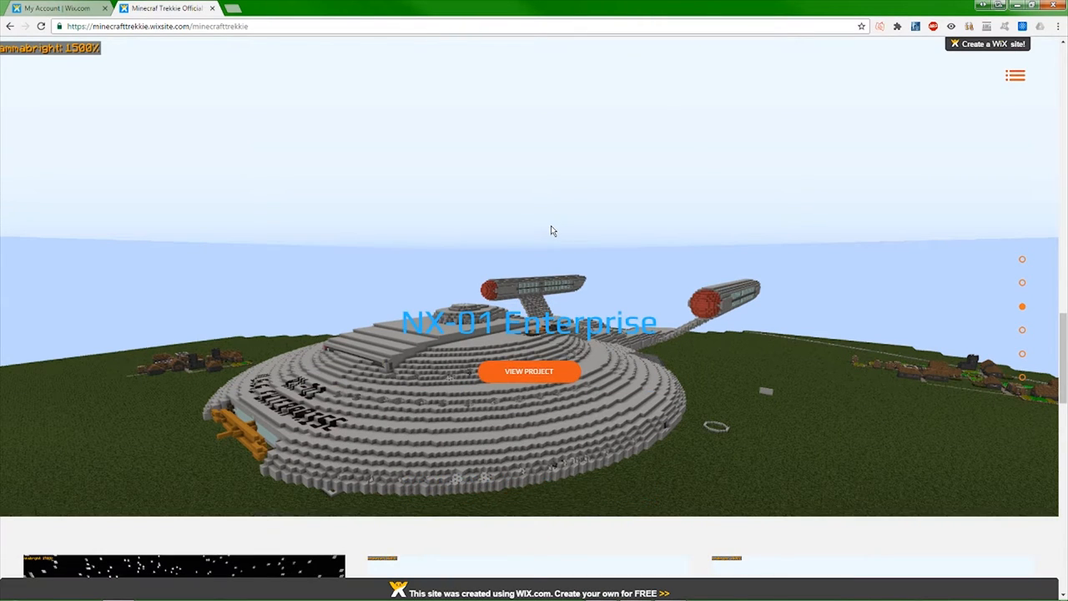
scroll("down", 3)
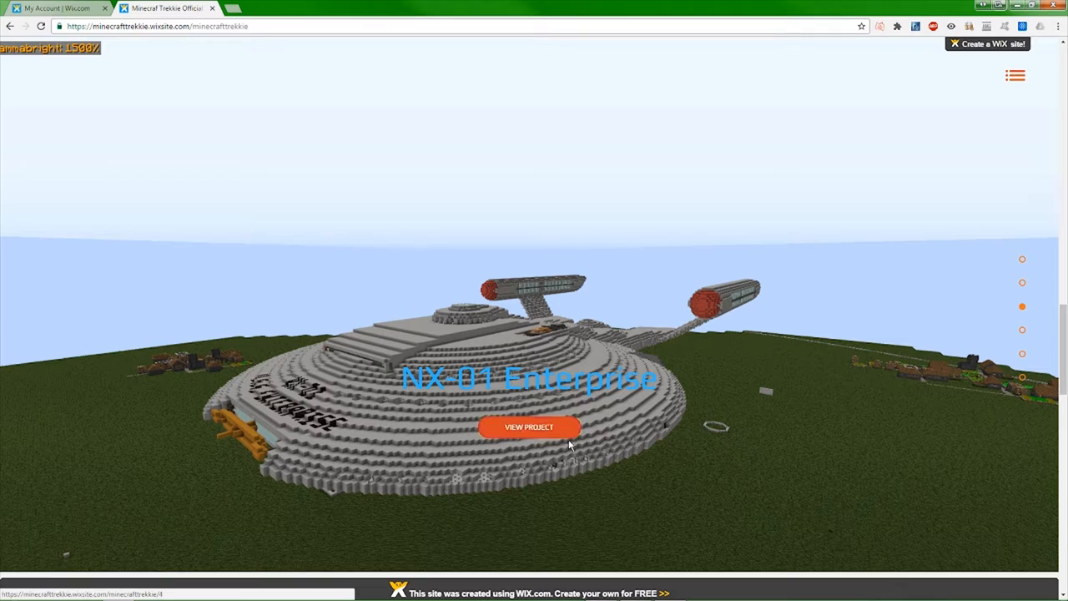
View the NX-01 Enterprise project's download page, then go back to the projects overview
left_click(529, 427)
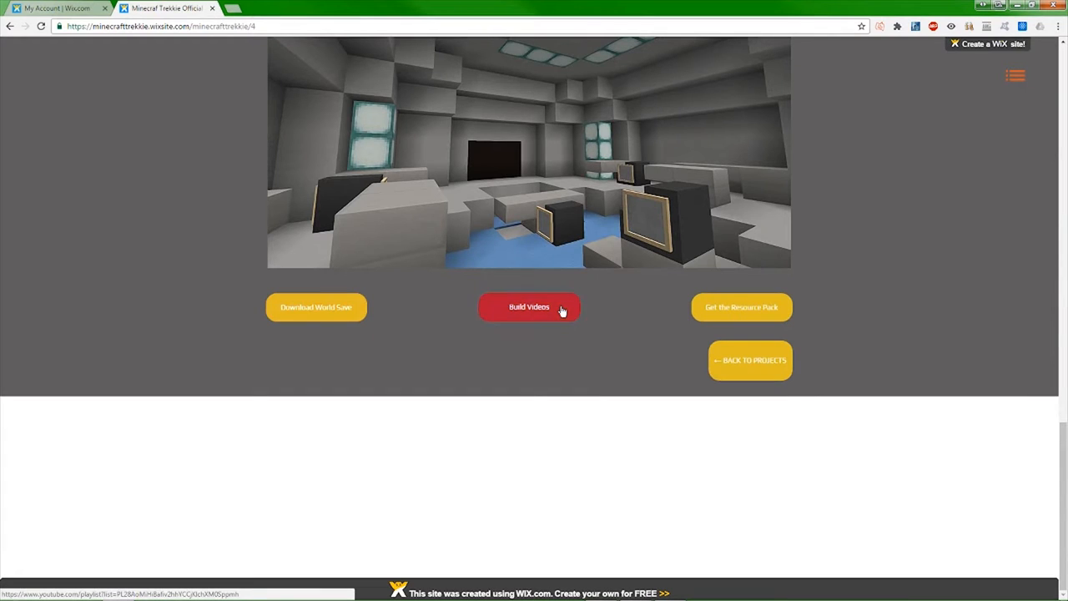
mouse_move(574, 307)
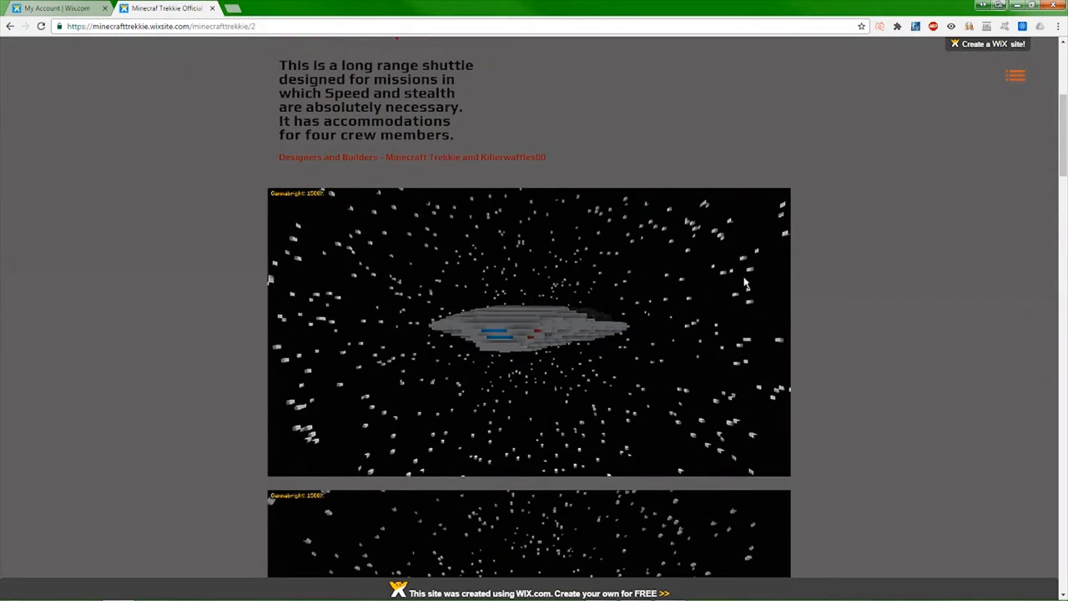
scroll("down", 3)
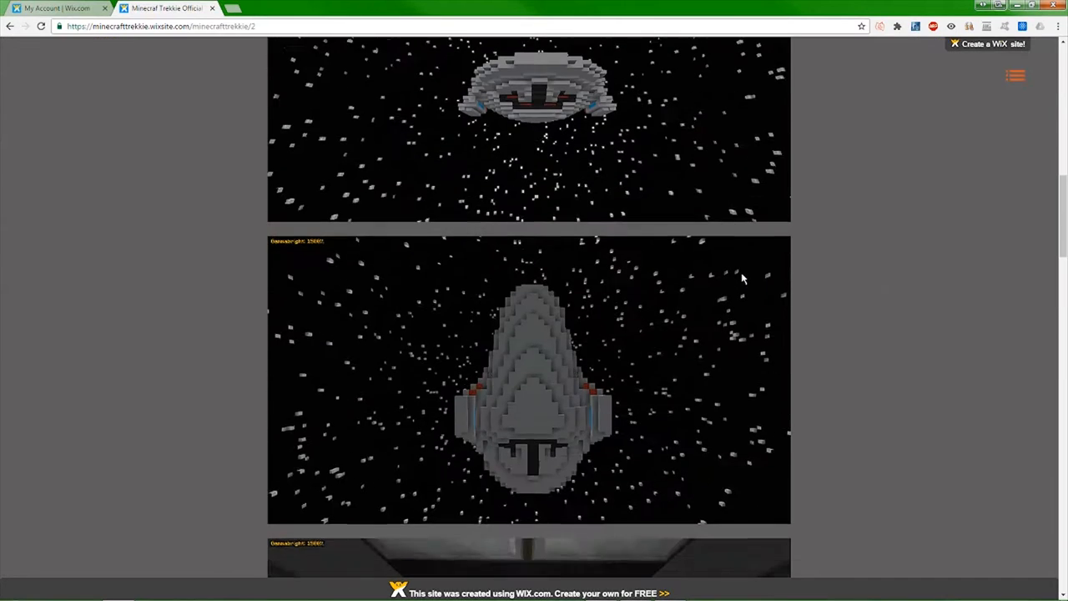
scroll("down", 3)
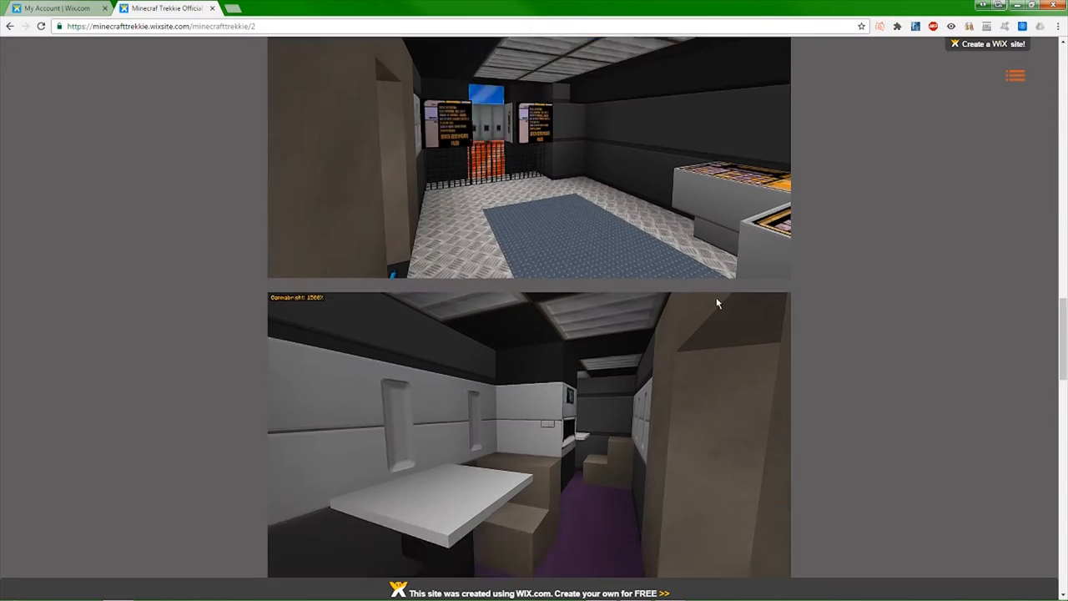
scroll("down", 3)
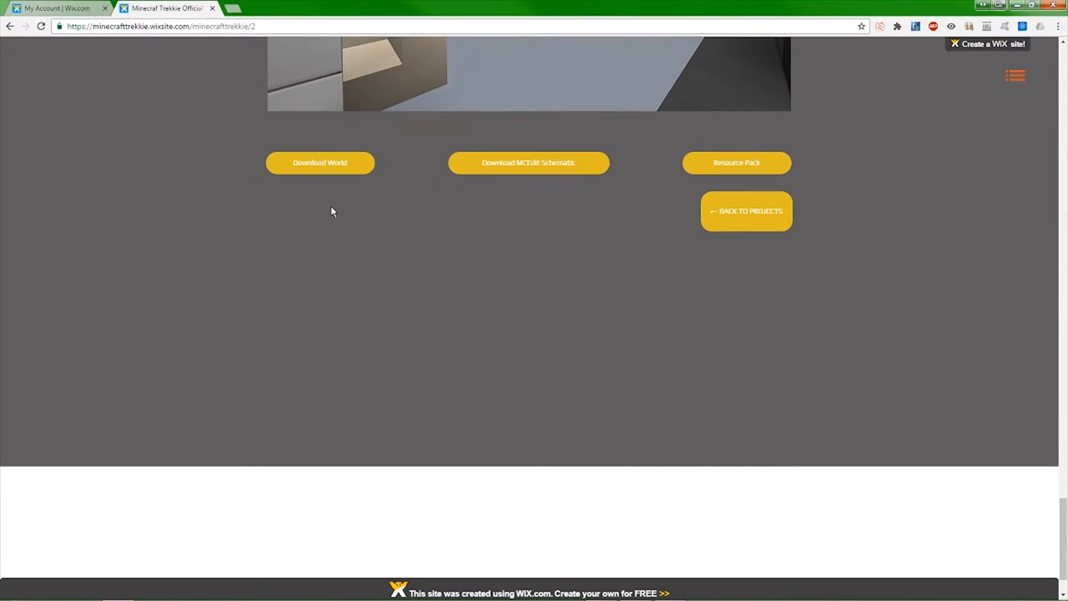
mouse_move(541, 164)
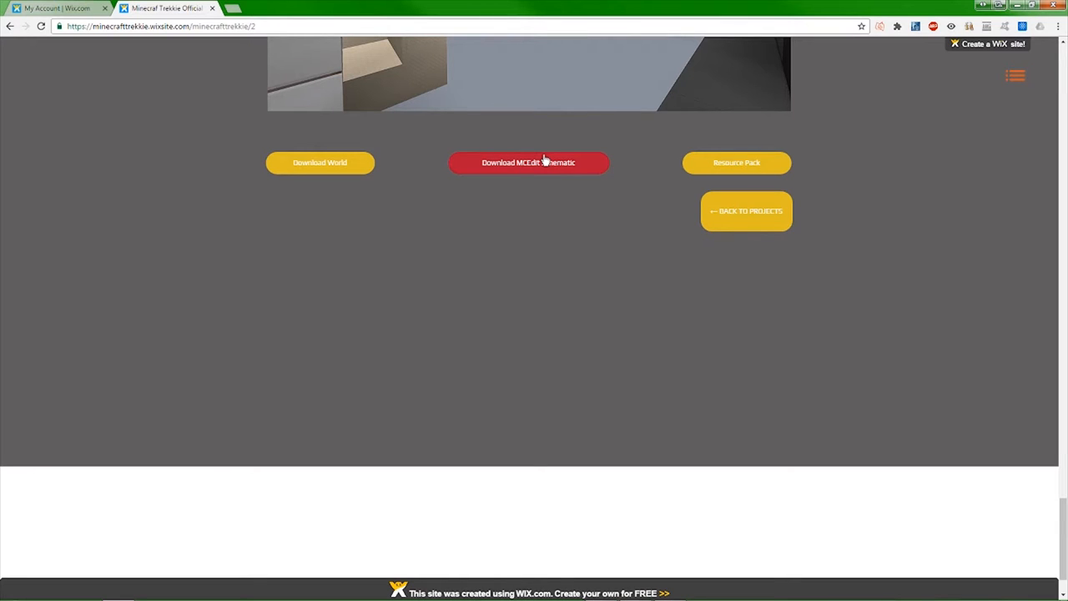
mouse_move(752, 207)
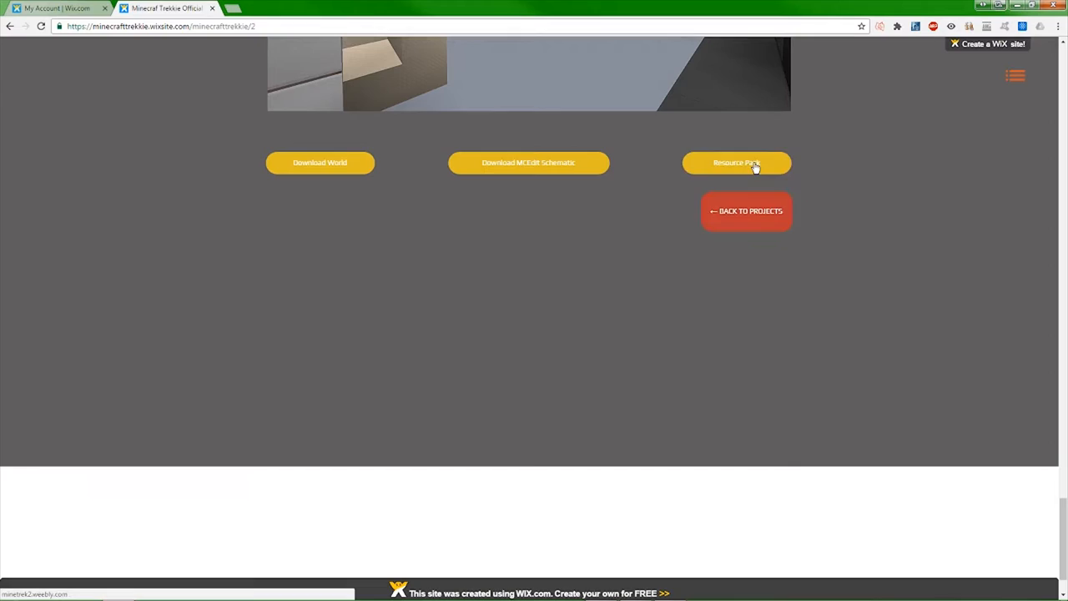
left_click(738, 162)
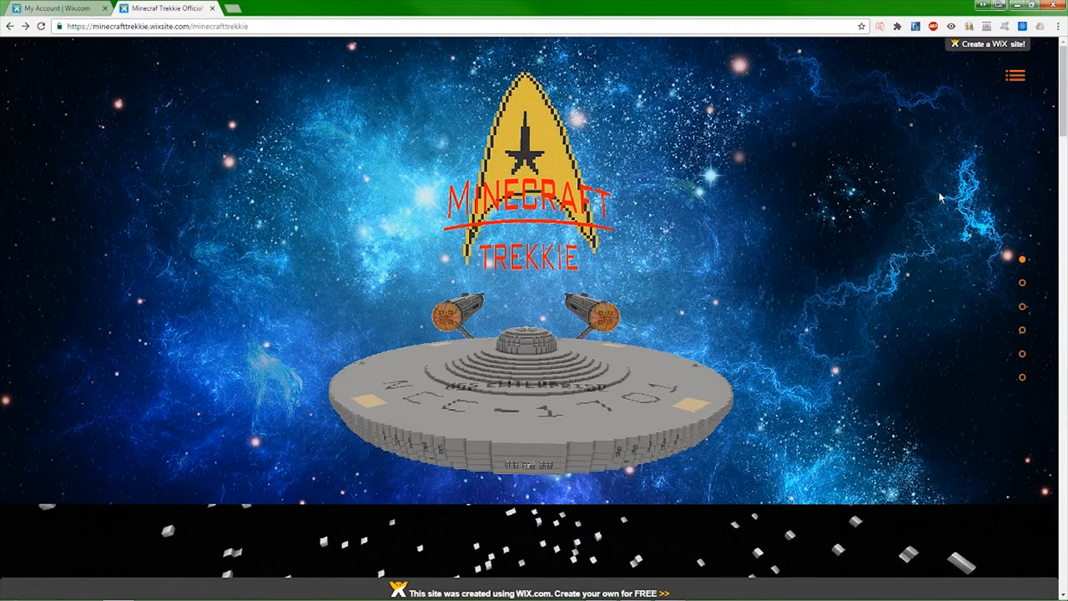
Visit the CONTACT page from the site menu, then go to the MCTrekkie Community FORUM page
left_click(1012, 76)
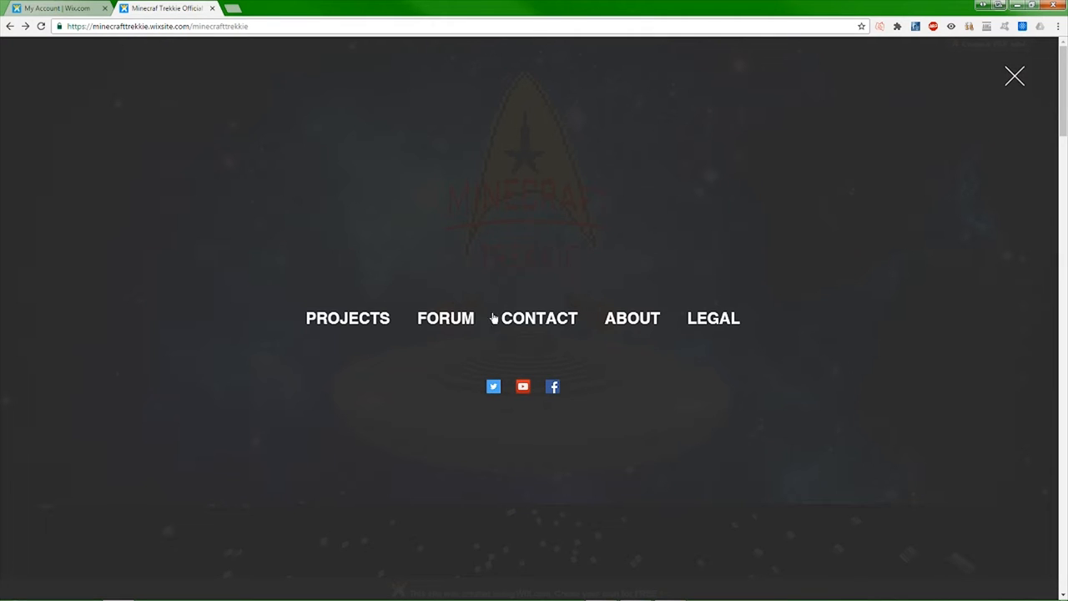
mouse_move(367, 330)
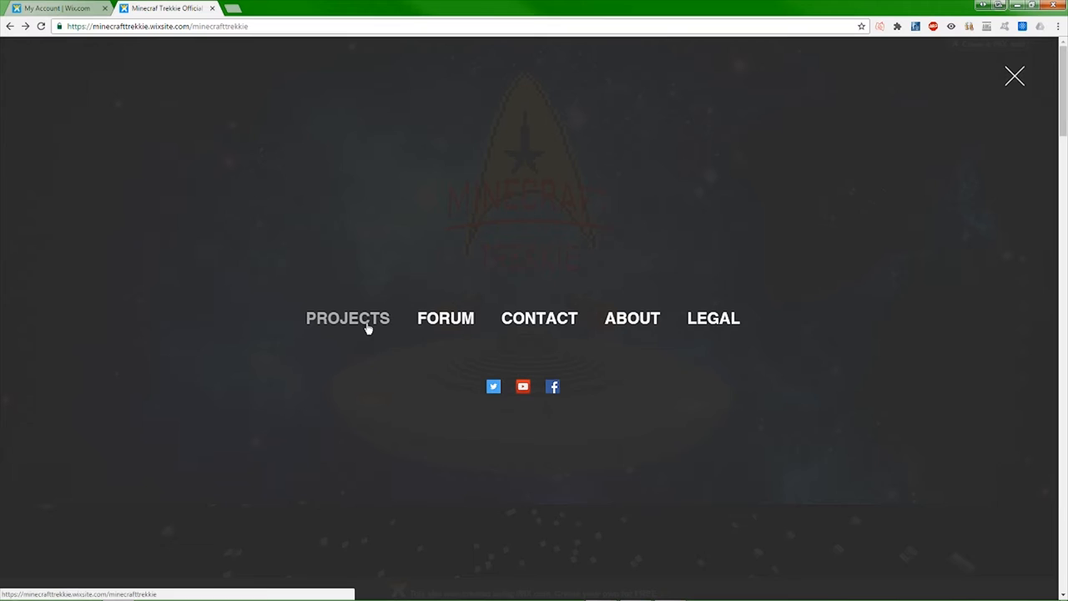
mouse_move(519, 253)
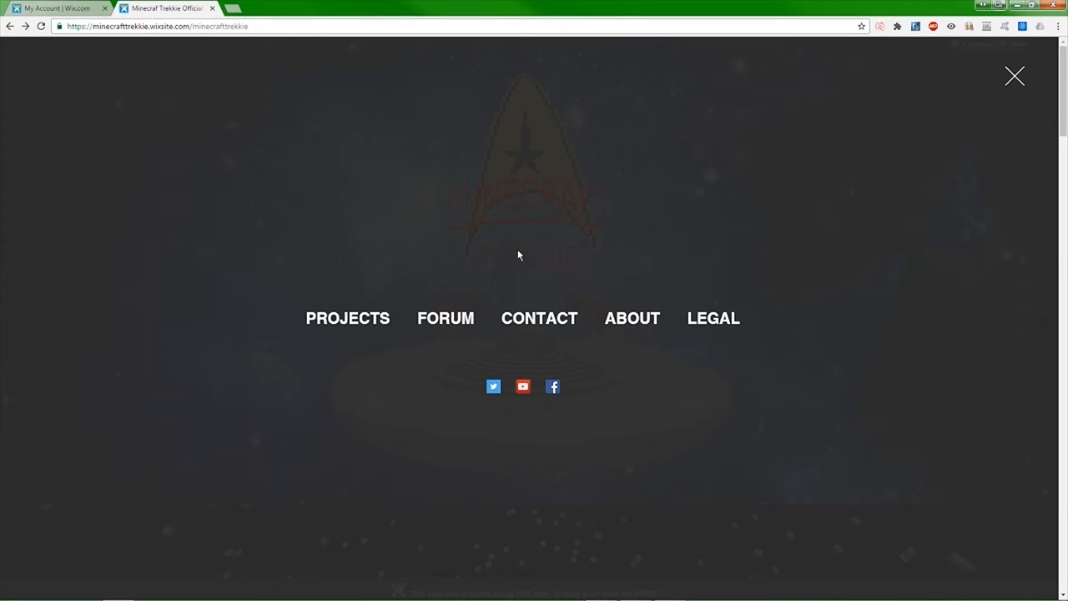
mouse_move(379, 327)
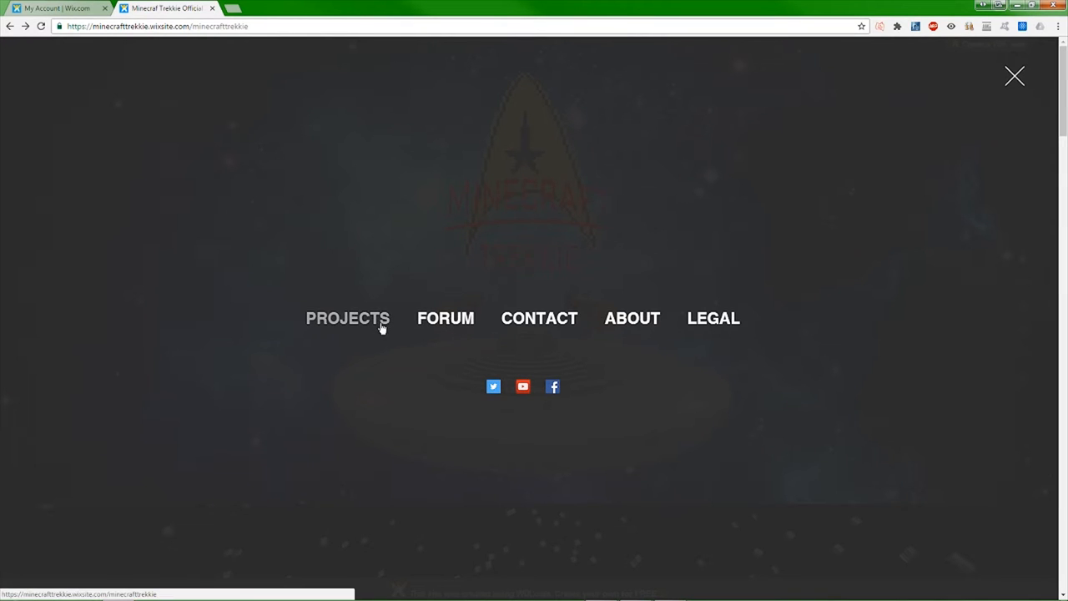
mouse_move(801, 319)
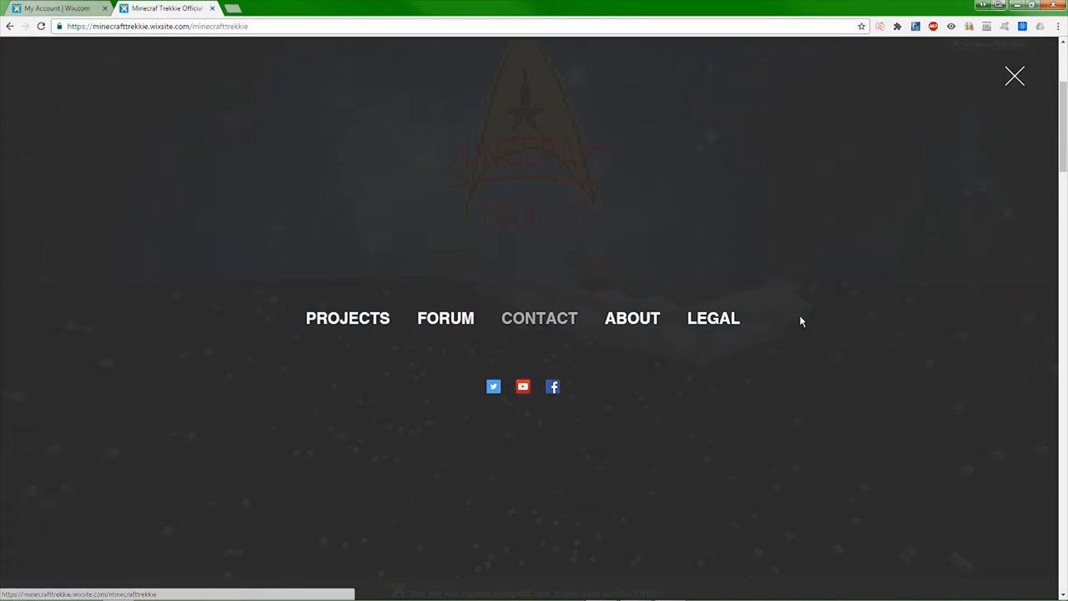
left_click(1015, 77)
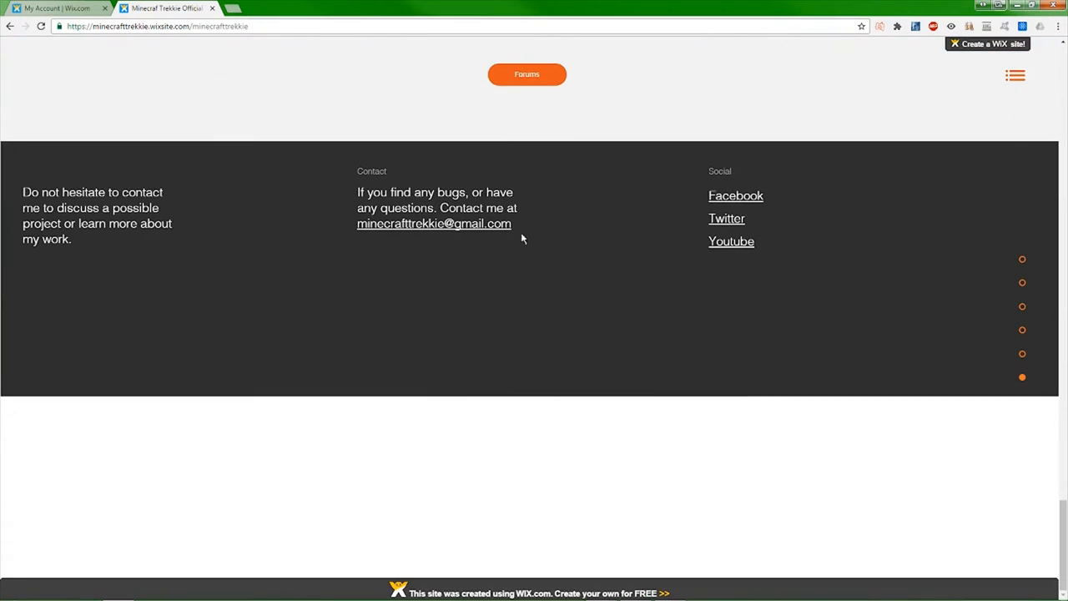
mouse_move(631, 225)
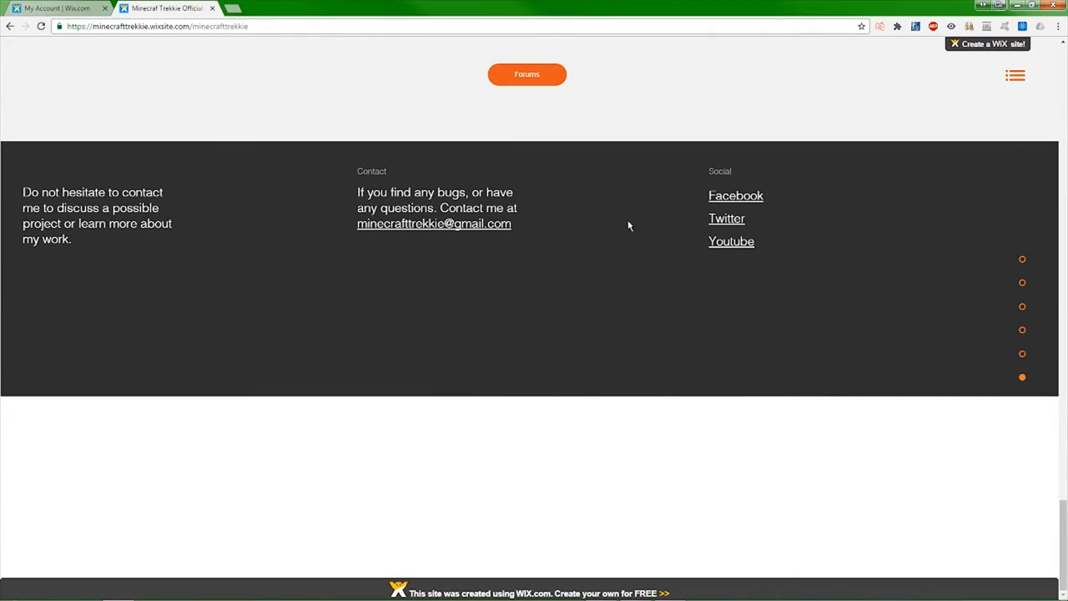
mouse_move(958, 115)
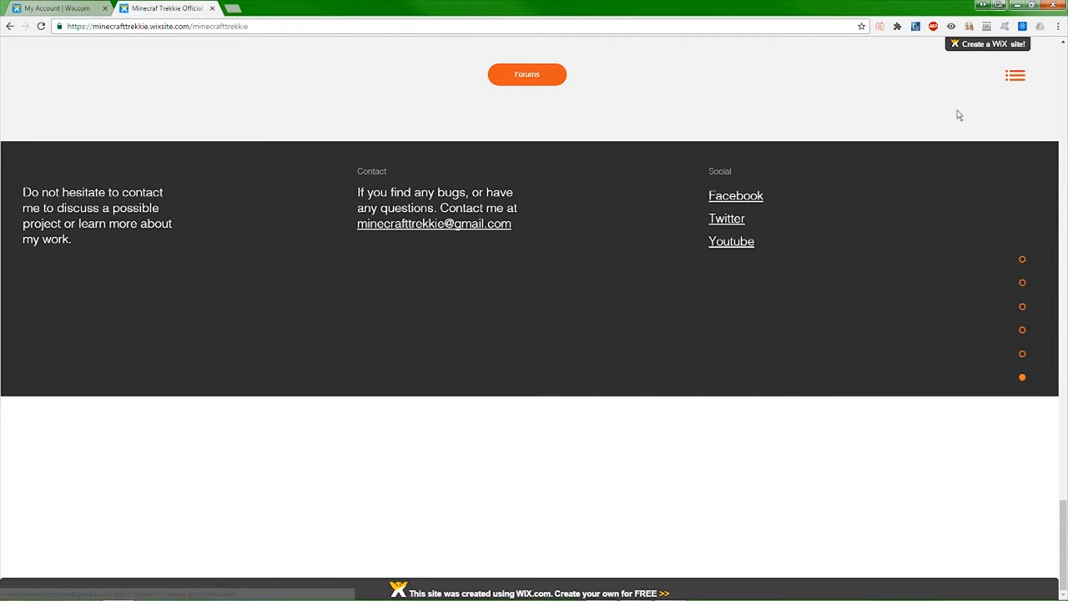
left_click(1012, 77)
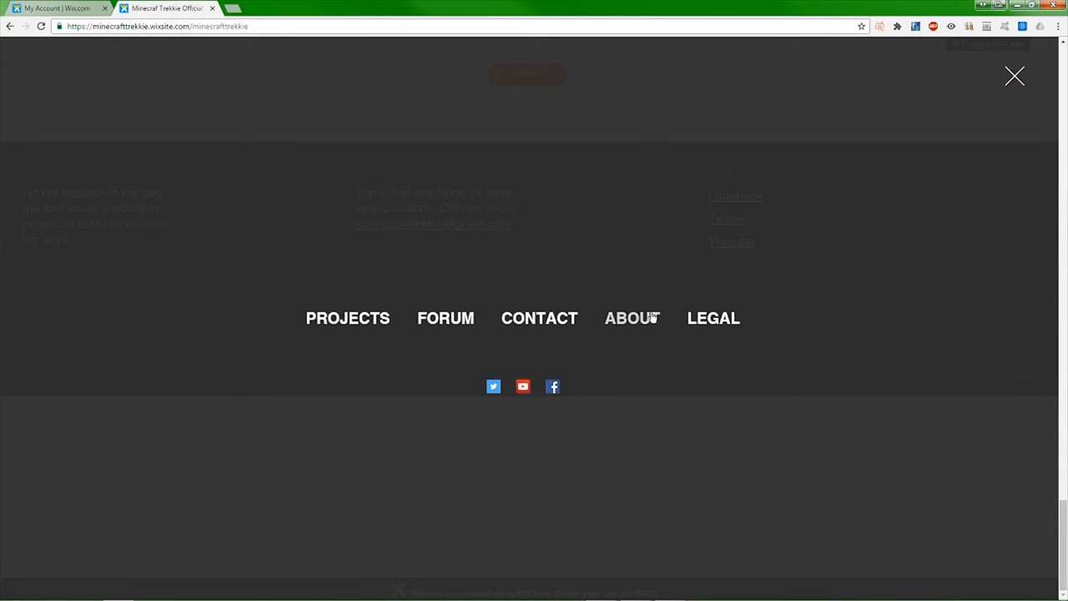
mouse_move(734, 325)
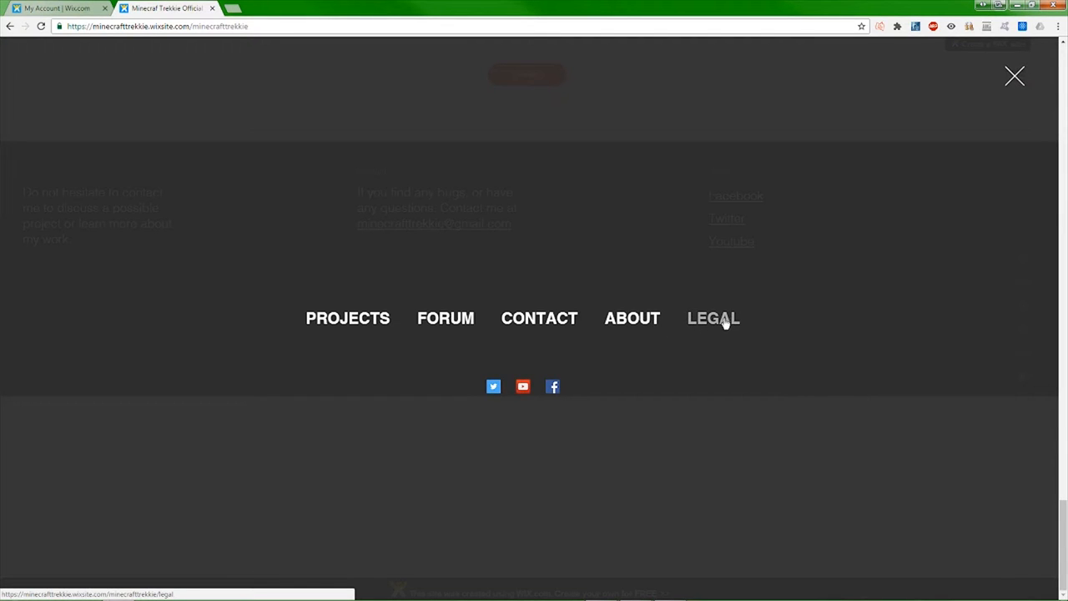
mouse_move(707, 309)
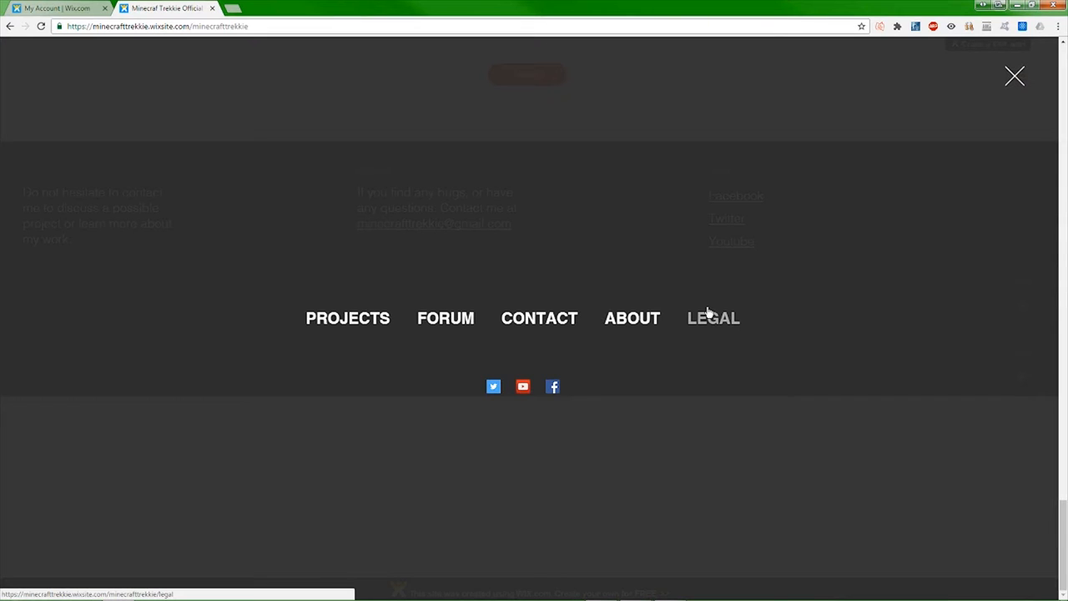
mouse_move(456, 320)
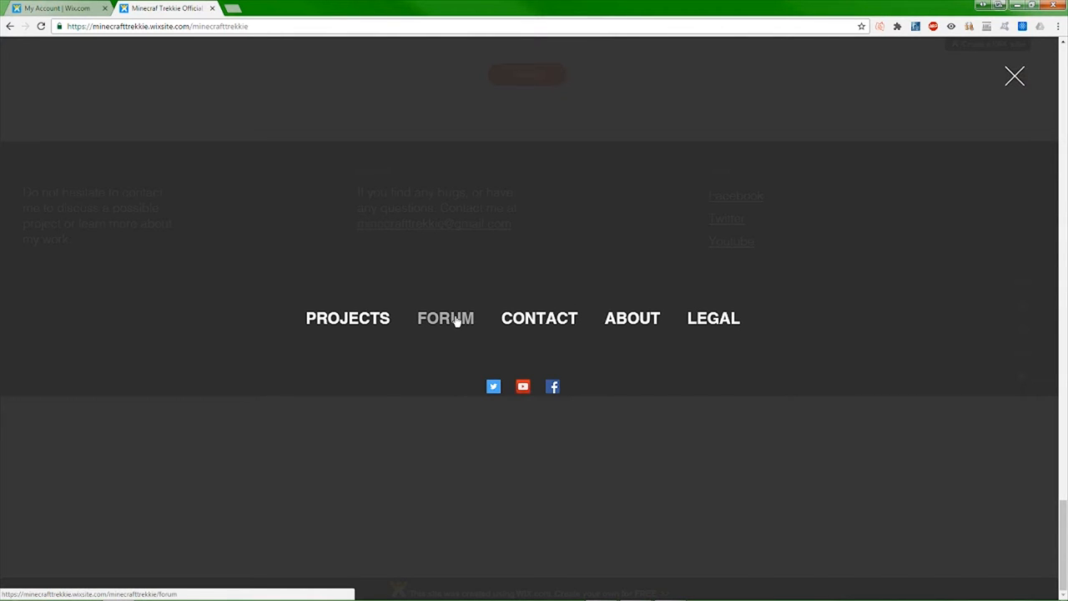
left_click(446, 318)
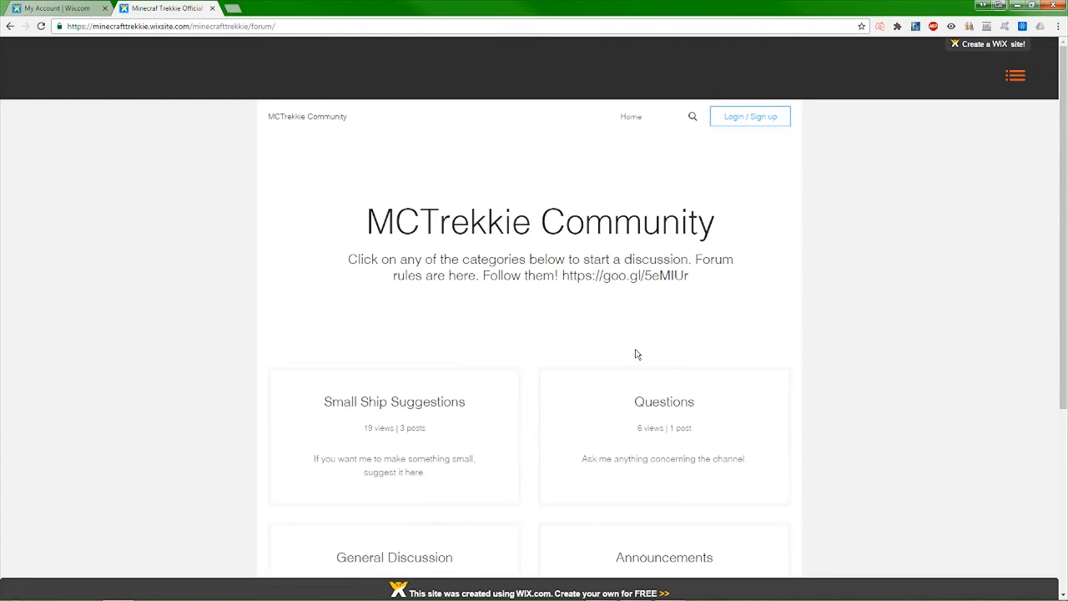
Look through the Announcements category's posts, then return to the forum's category list
scroll("down", 3)
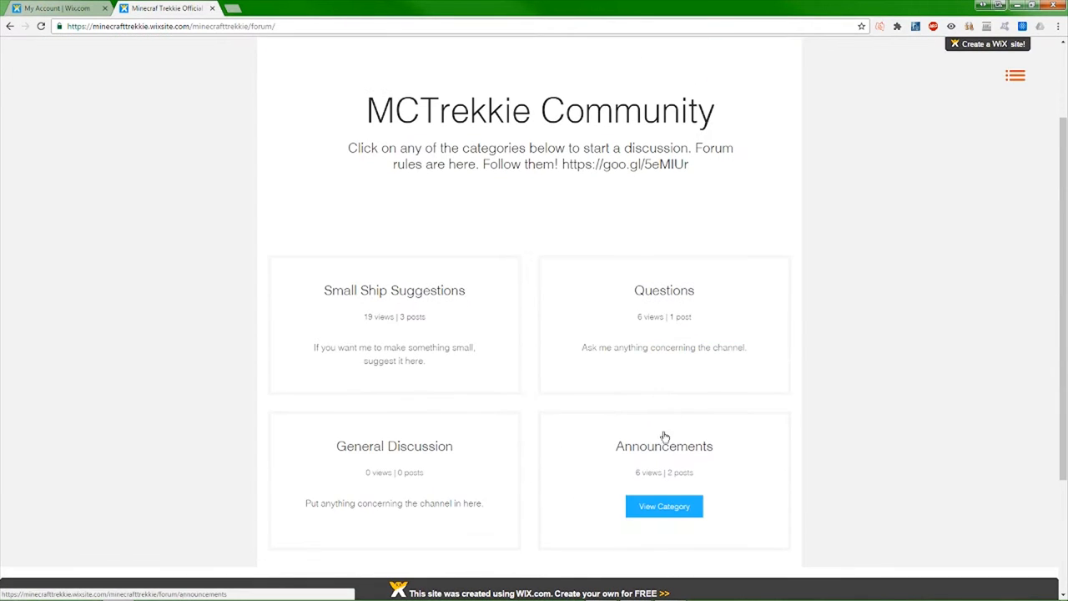
mouse_move(671, 516)
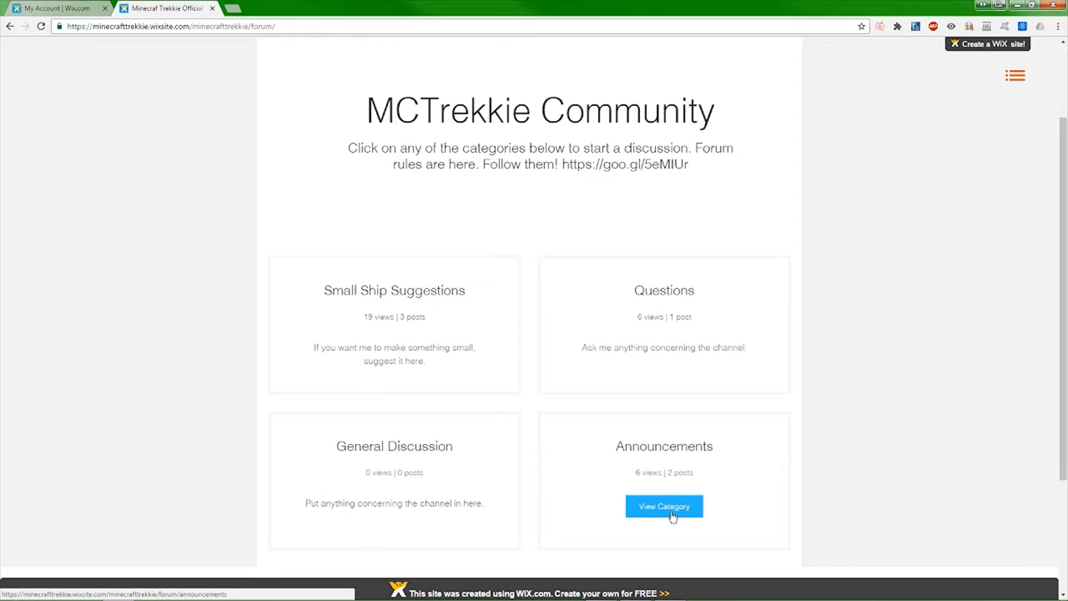
left_click(665, 506)
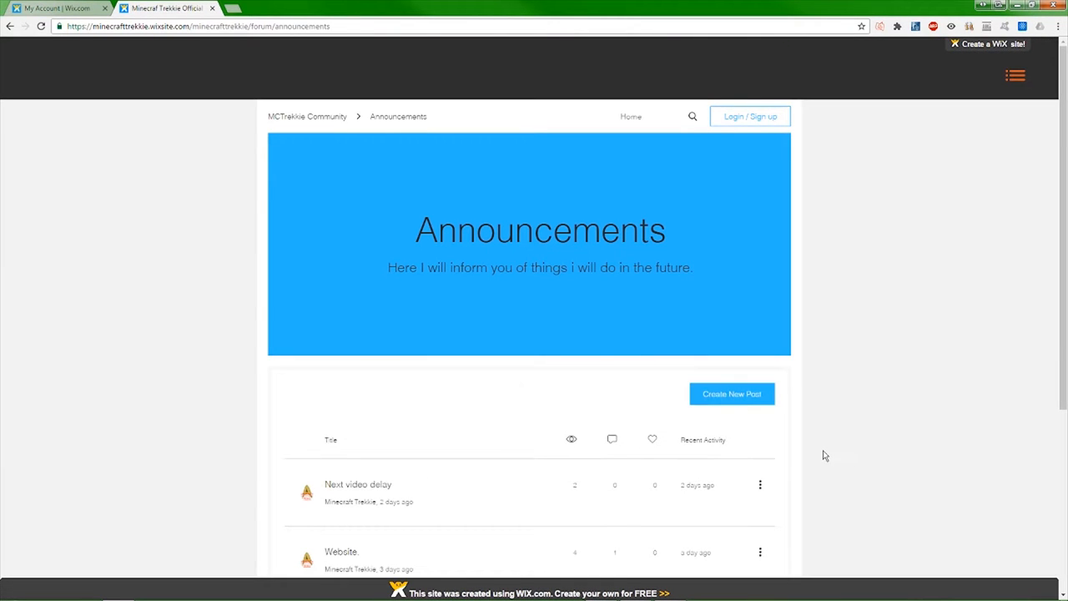
scroll("down", 3)
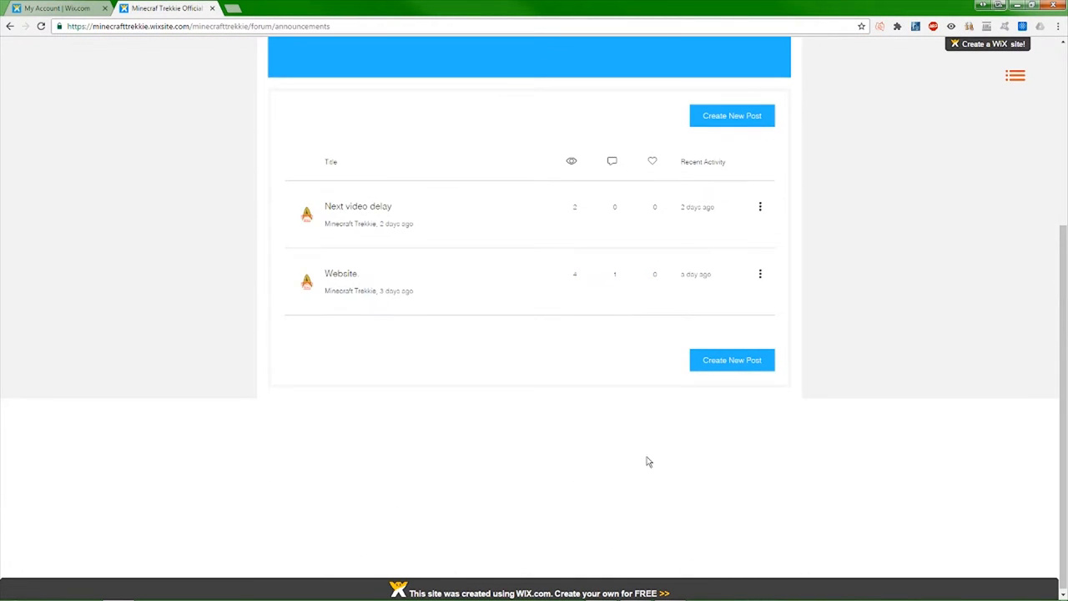
scroll("up", 3)
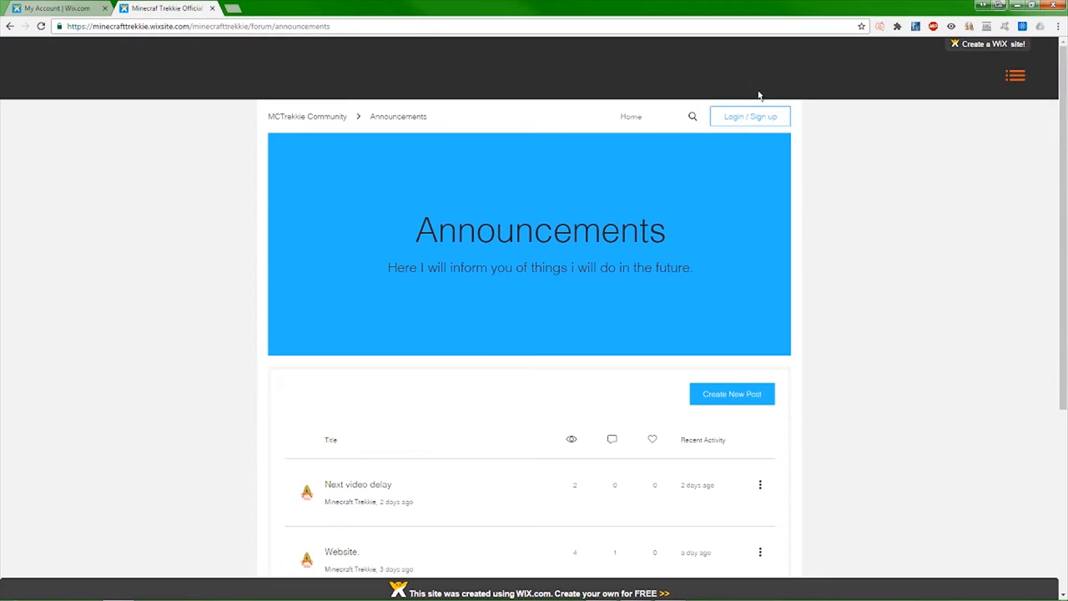
mouse_move(504, 311)
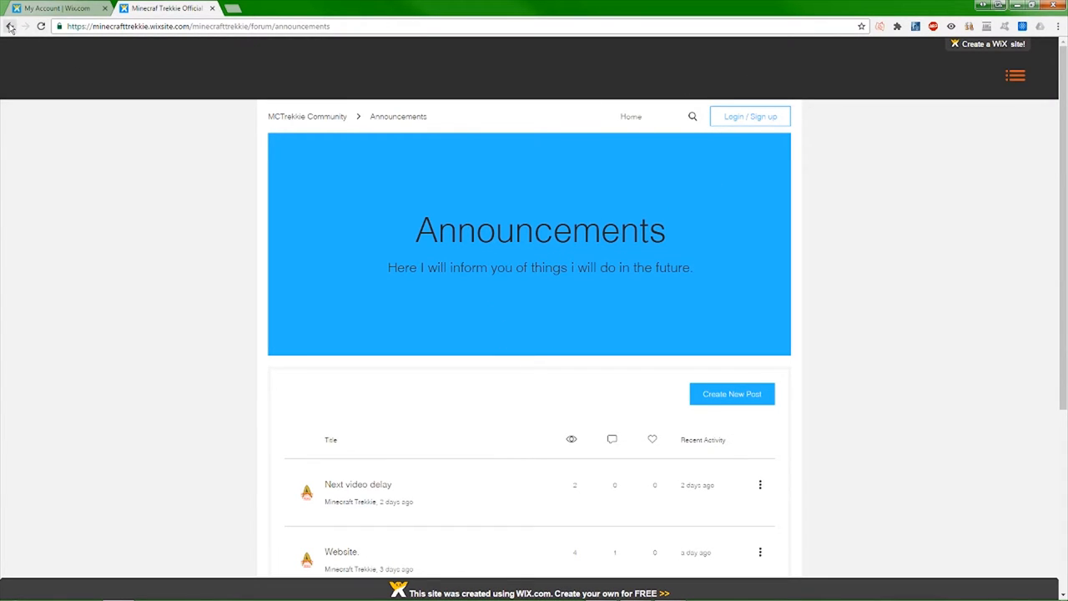
mouse_move(10, 37)
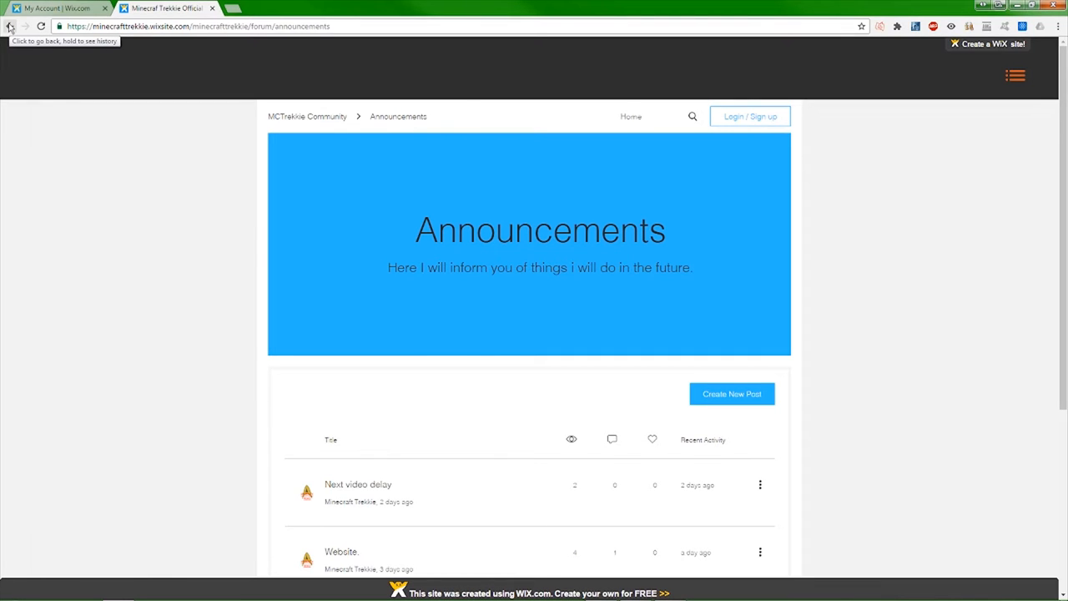
left_click(13, 27)
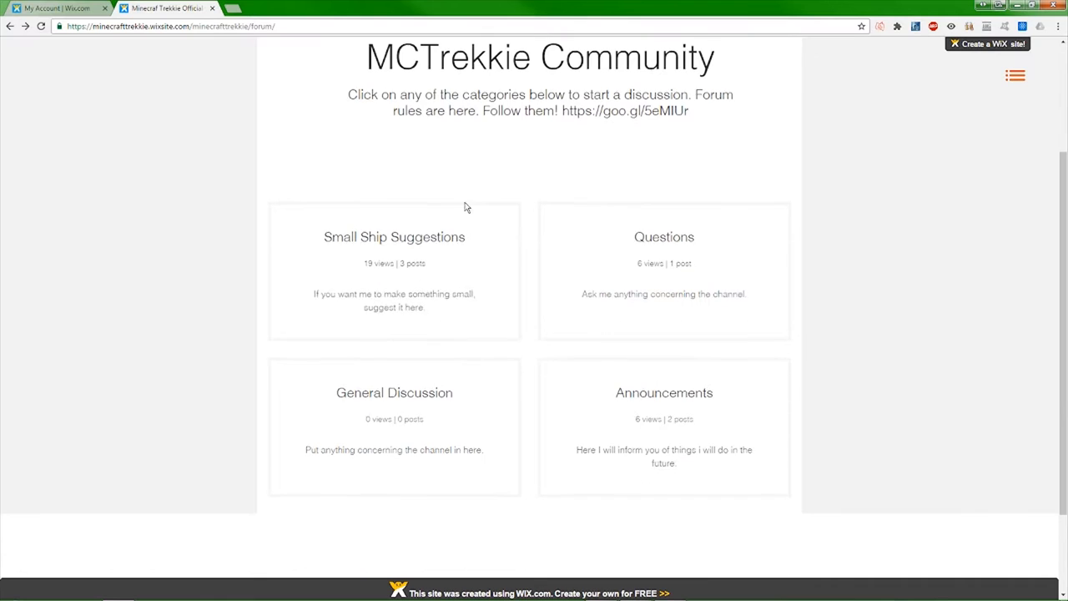
mouse_move(699, 237)
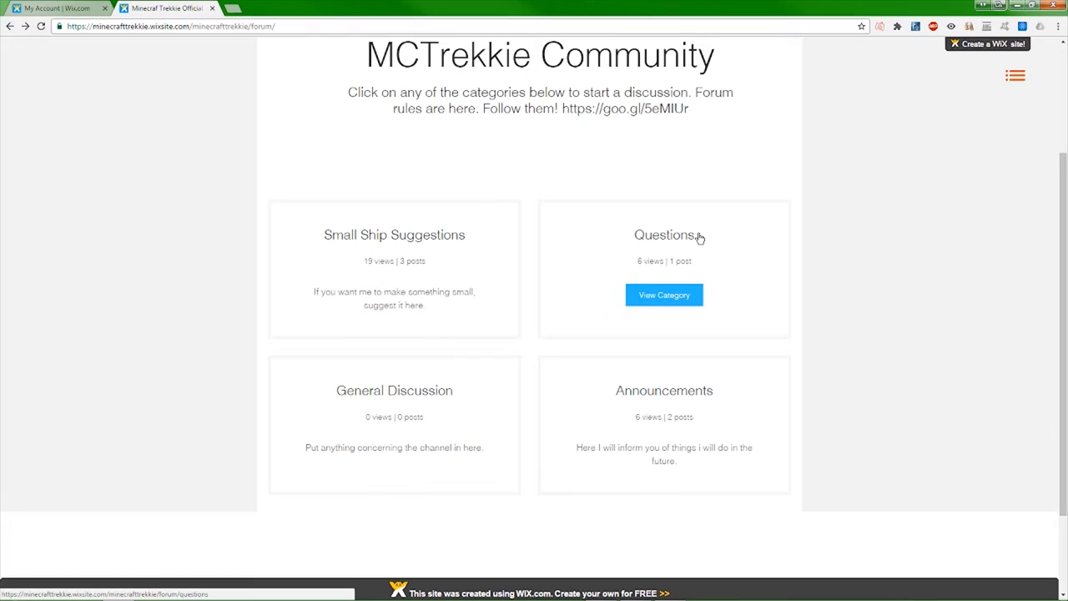
mouse_move(623, 374)
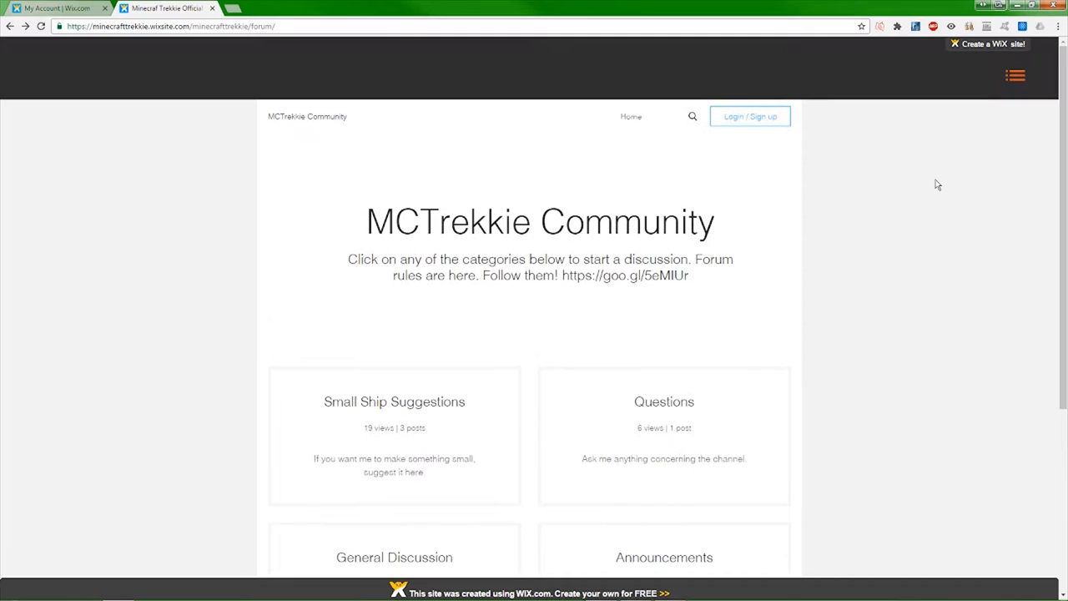
mouse_move(948, 175)
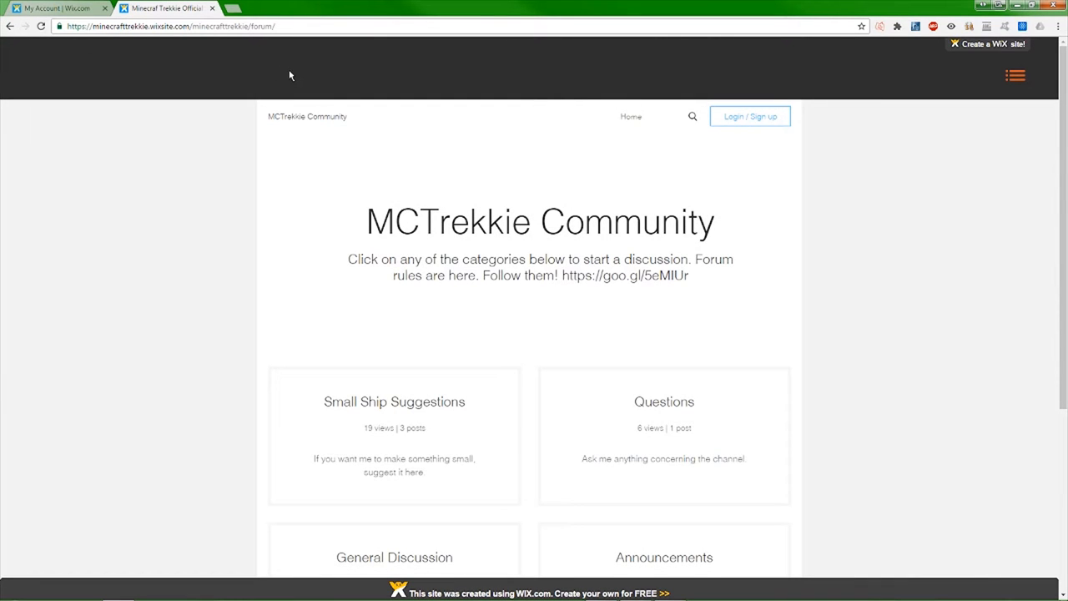
mouse_move(456, 187)
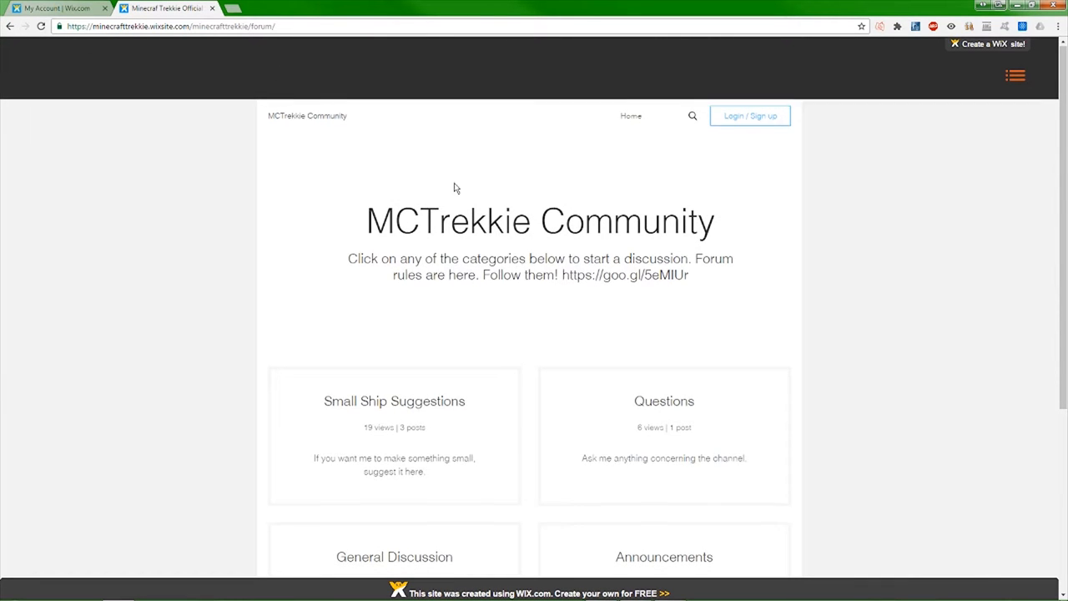
scroll("down", 3)
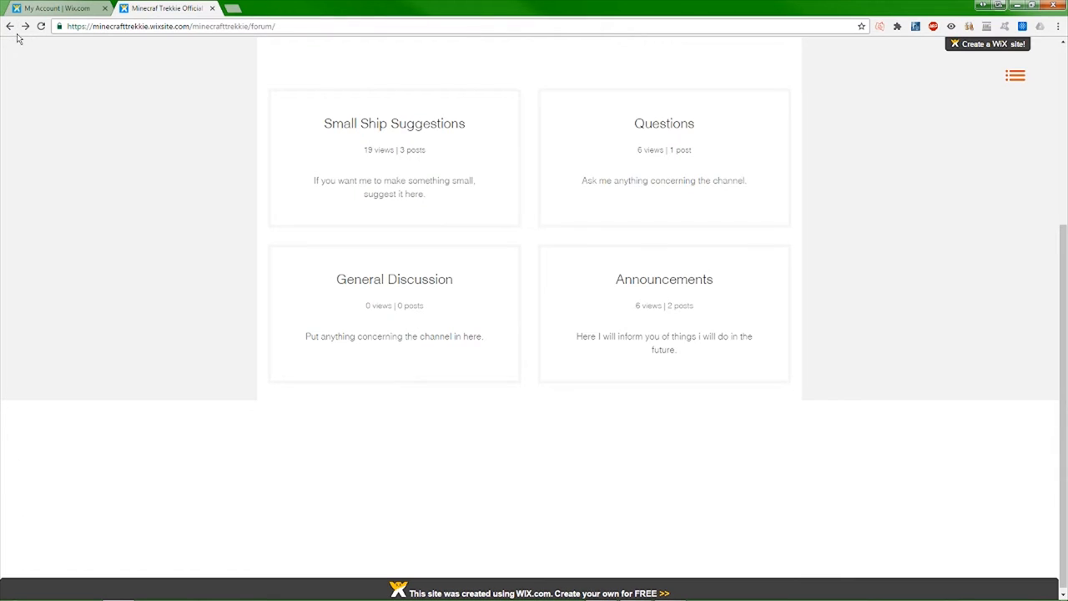
mouse_move(738, 287)
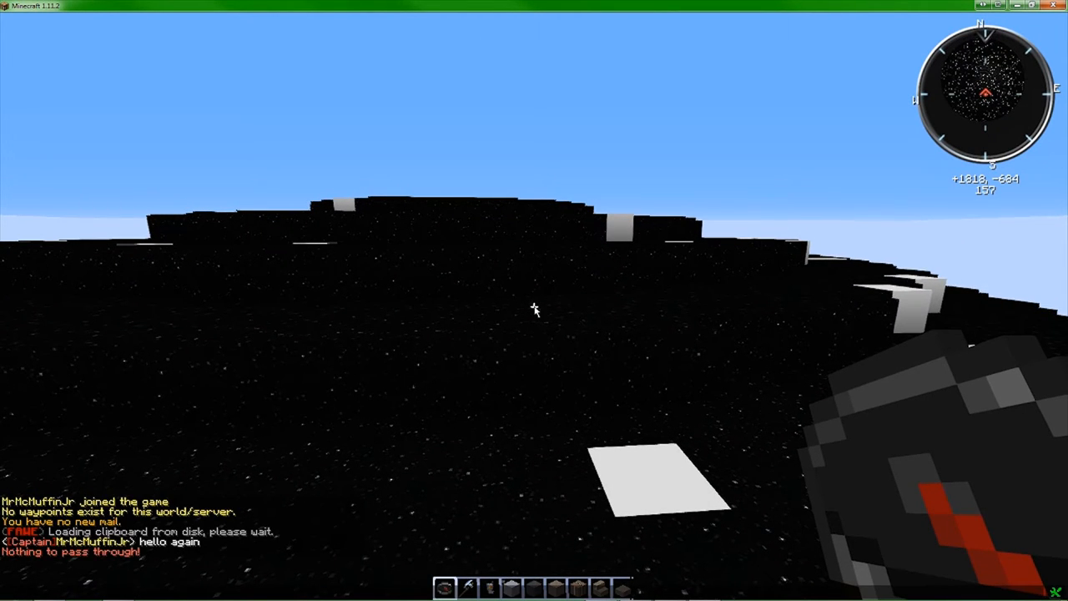
Send the chat message 'are you bac please' to the other player
type("are you")
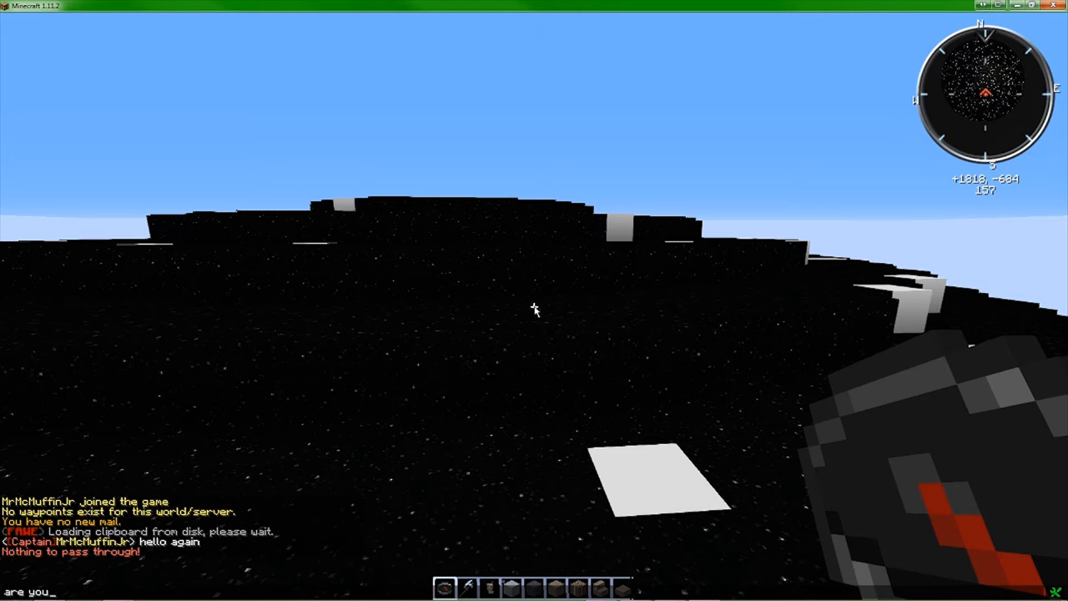
type("bac. wake u")
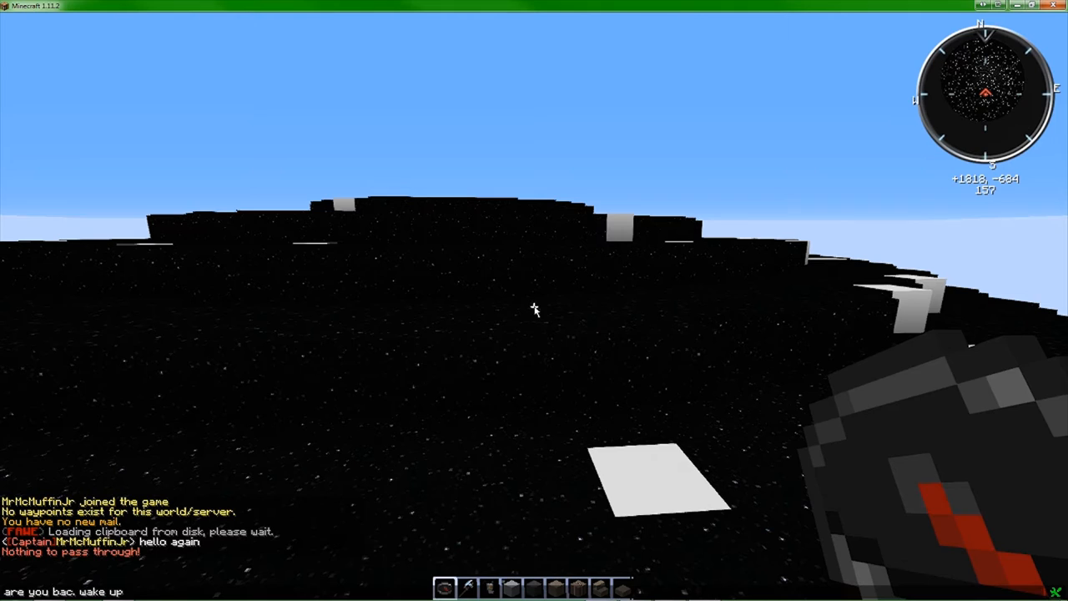
type("please")
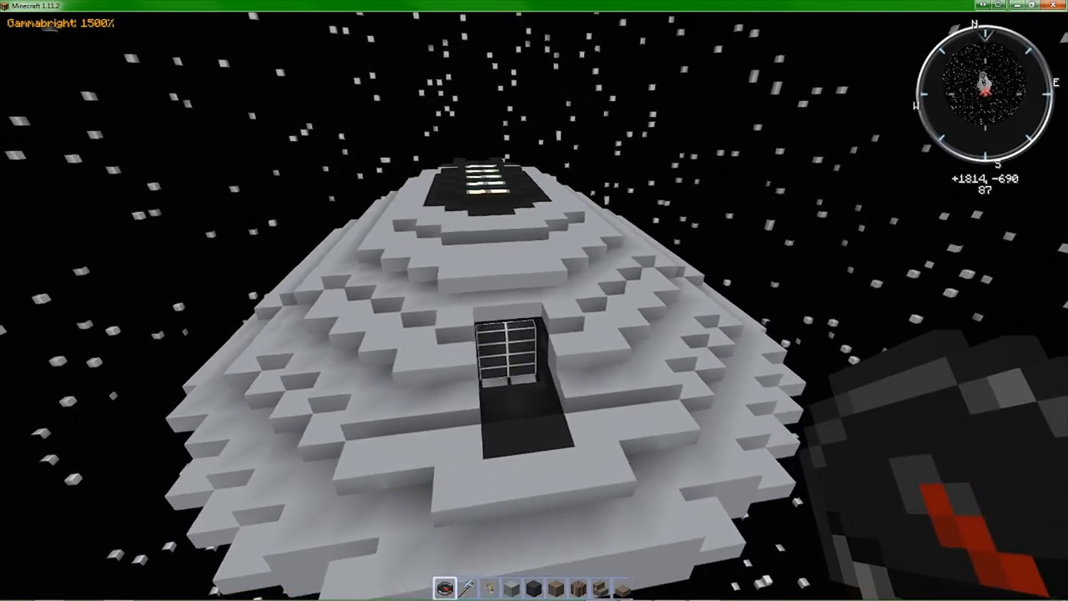
mouse_move(534, 309)
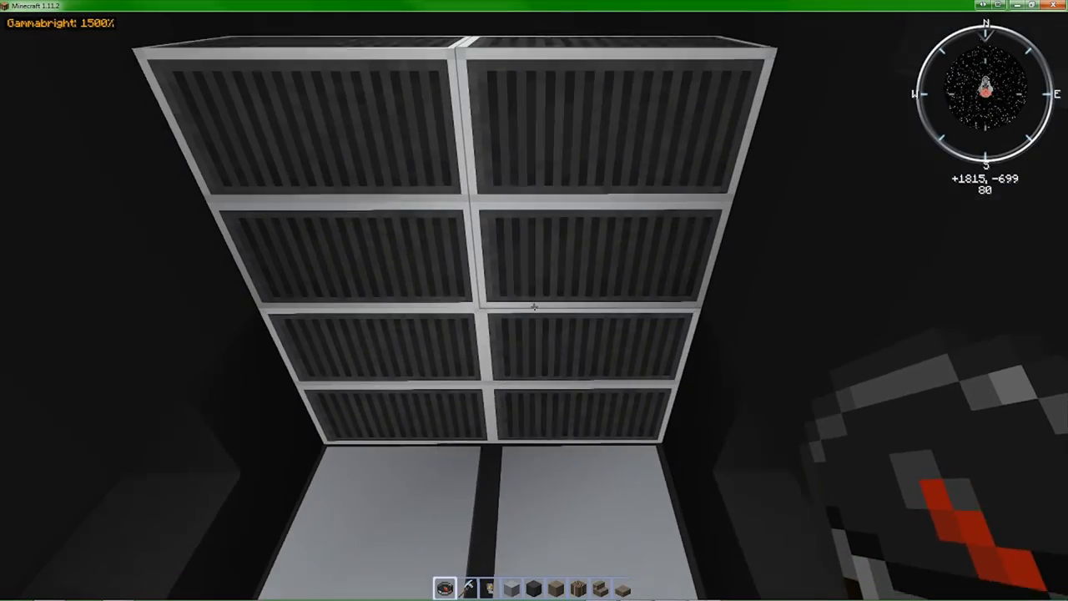
Pause with the Game Menu at the shuttle's rear hatch, then resume playing
key("Escape")
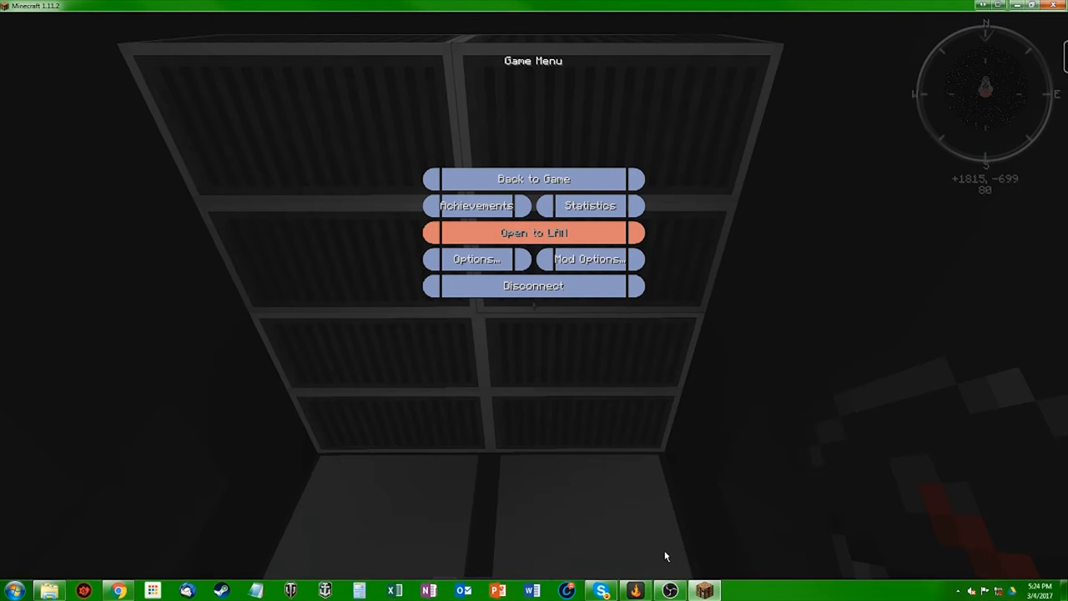
left_click(532, 179)
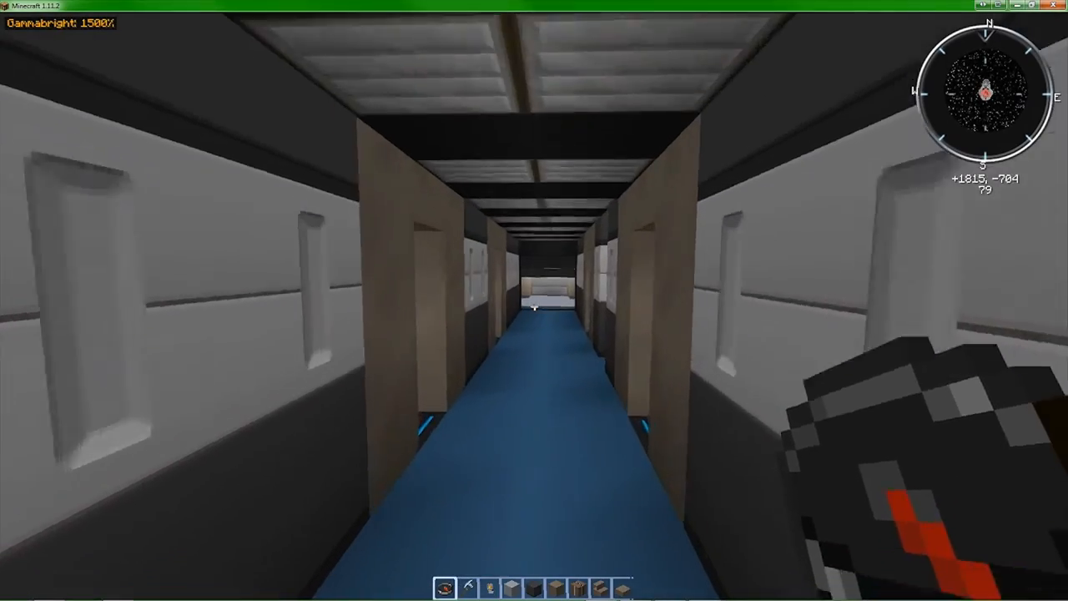
mouse_move(534, 307)
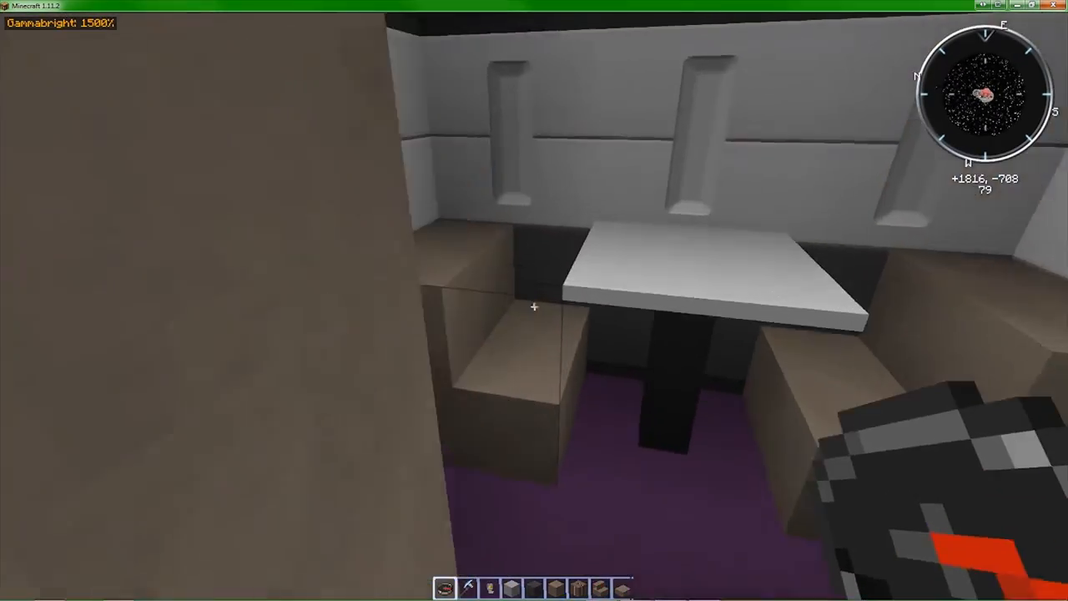
mouse_move(534, 307)
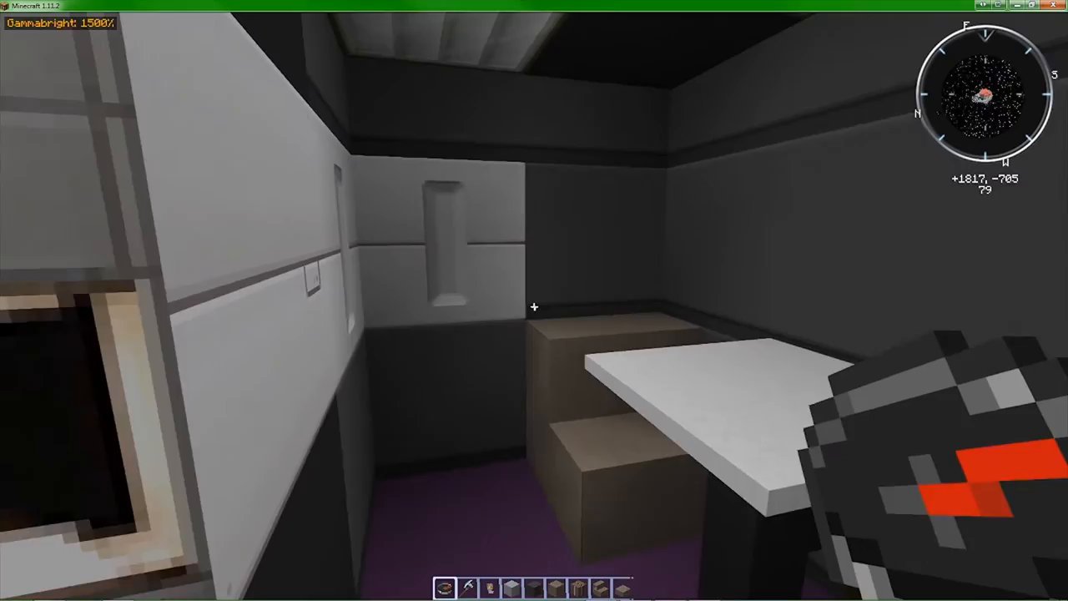
mouse_move(534, 307)
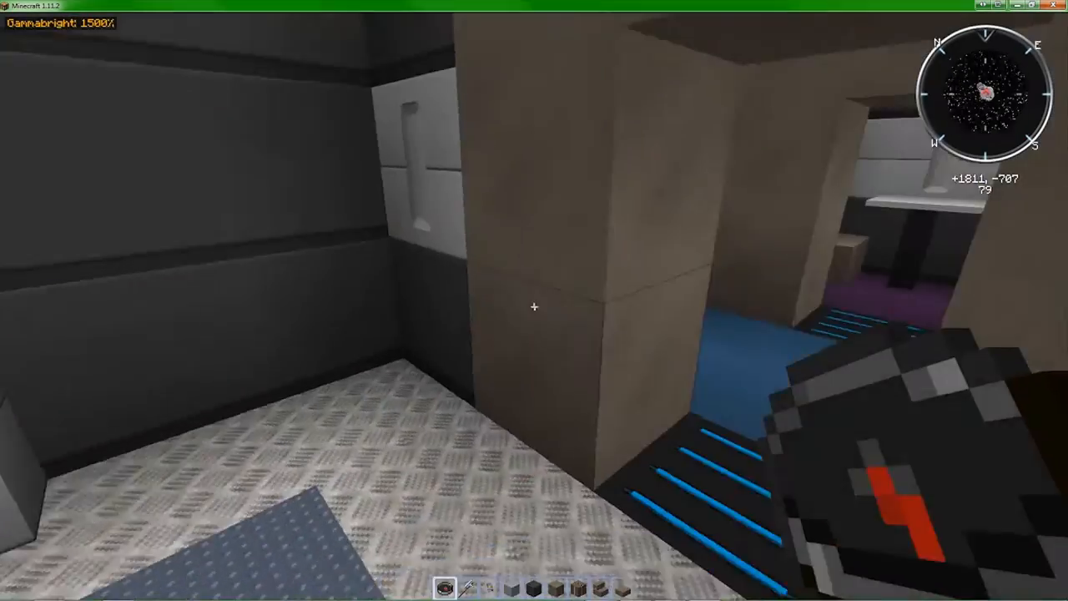
mouse_move(535, 308)
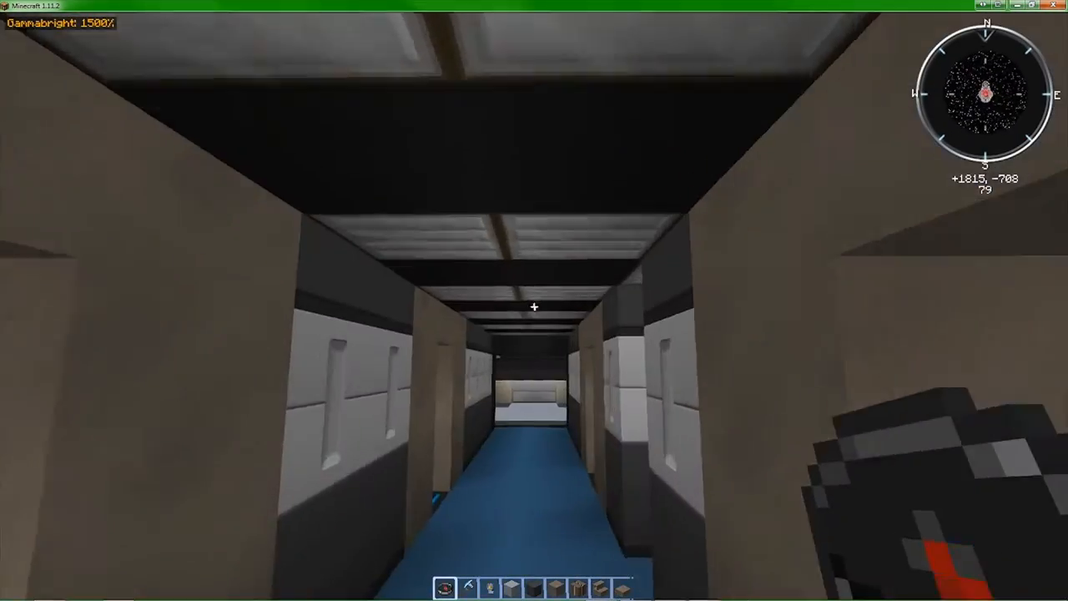
mouse_move(534, 307)
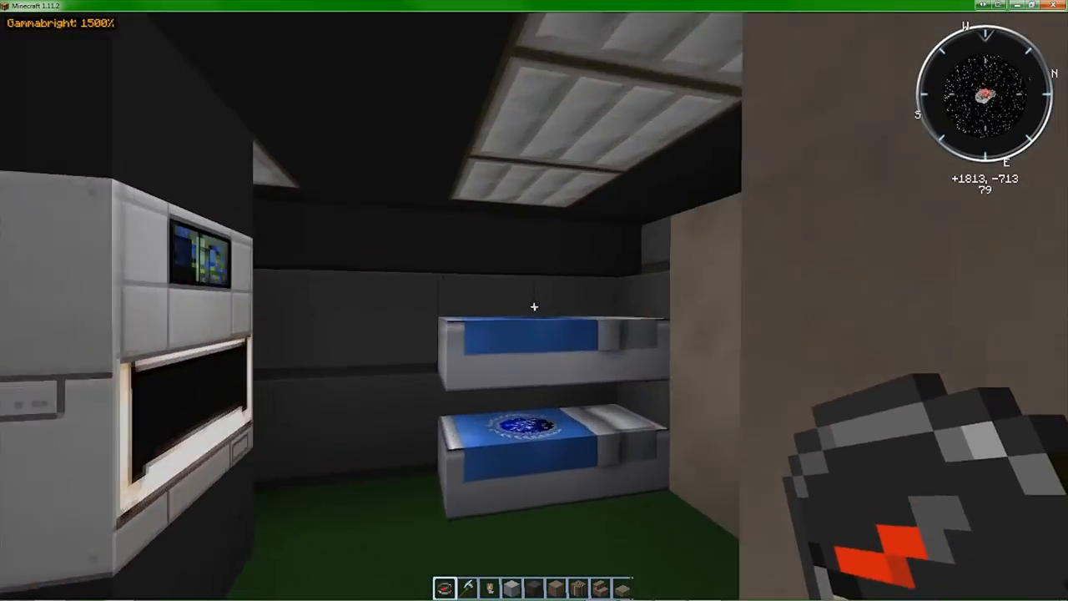
mouse_move(535, 308)
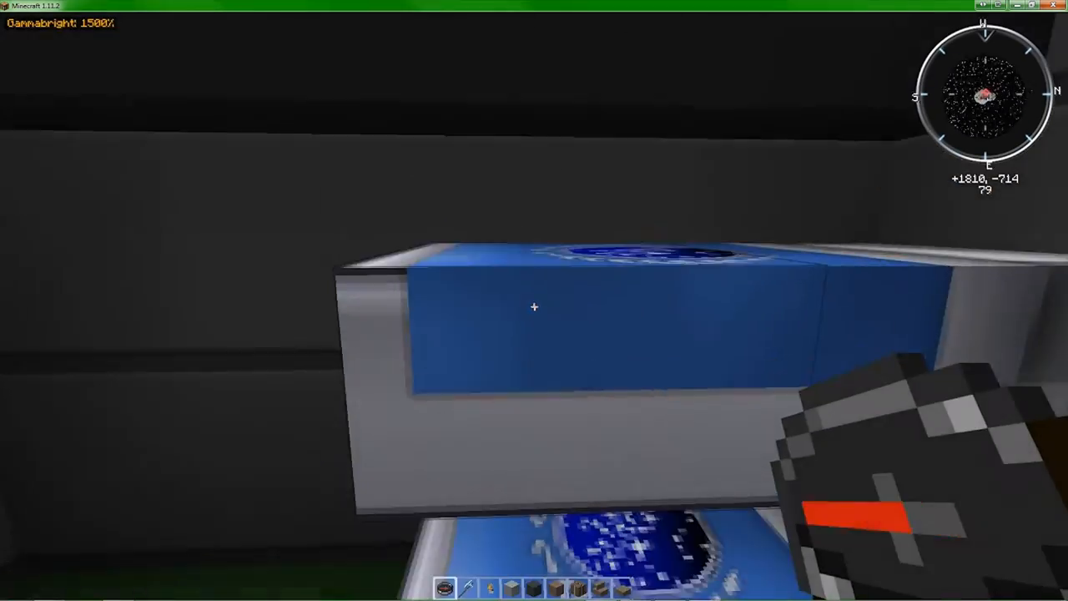
mouse_move(534, 307)
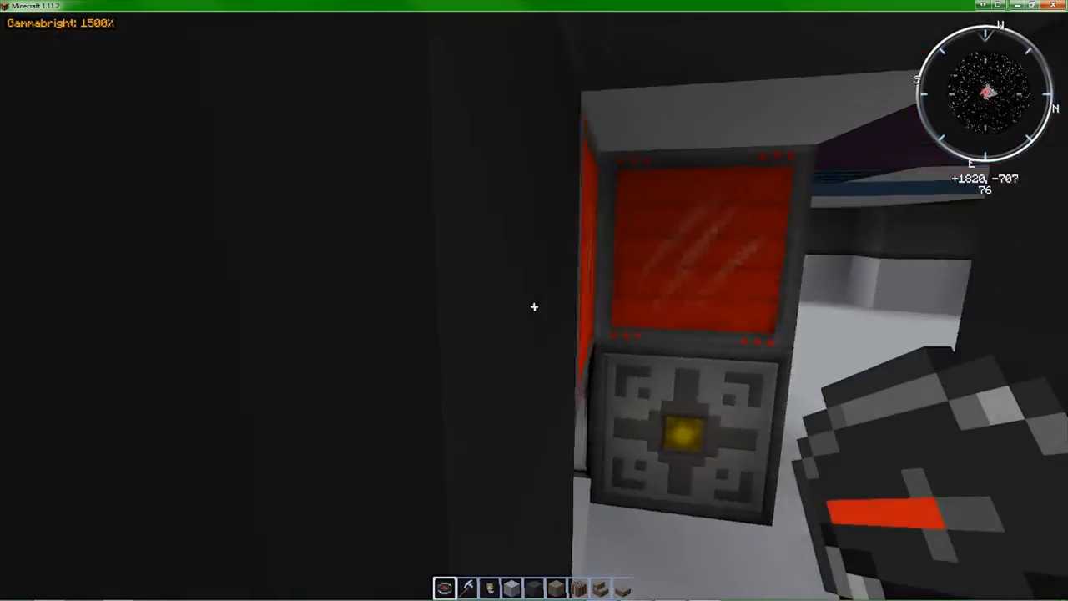
mouse_move(534, 307)
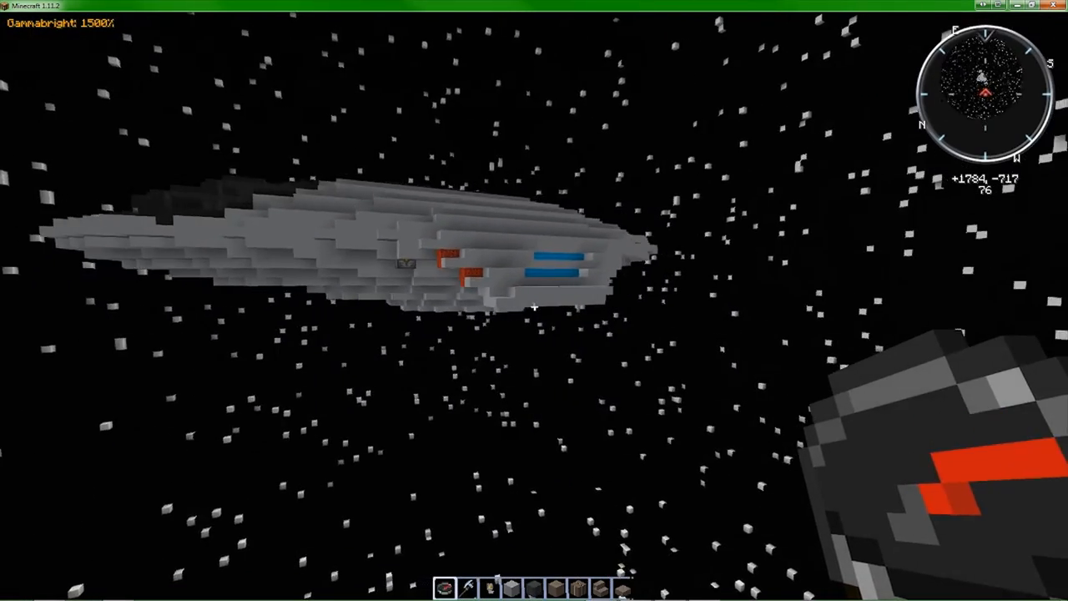
mouse_move(534, 309)
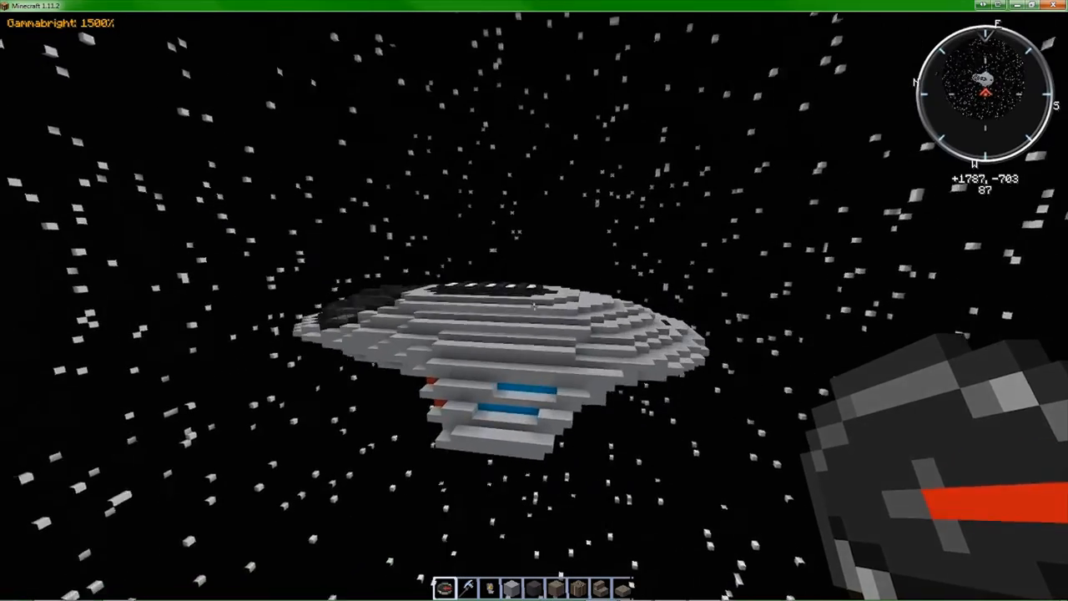
mouse_move(534, 308)
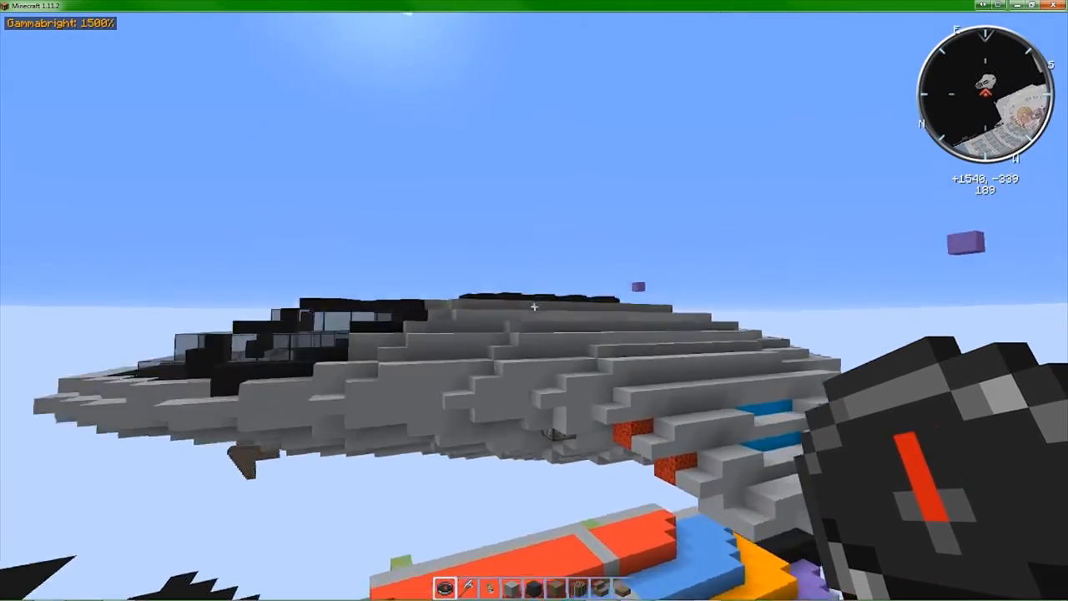
mouse_move(534, 301)
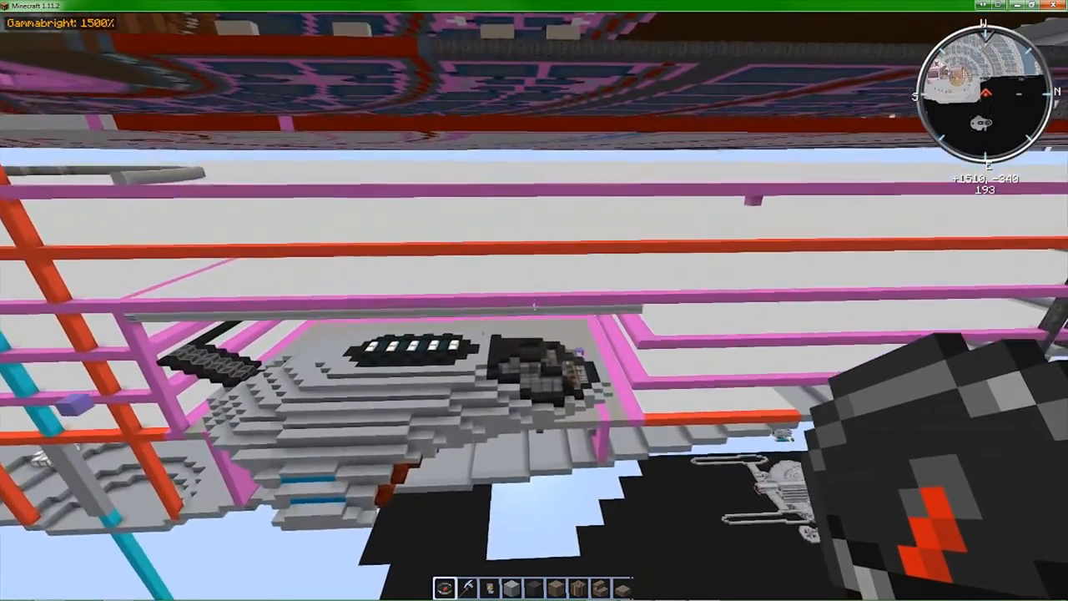
mouse_move(535, 301)
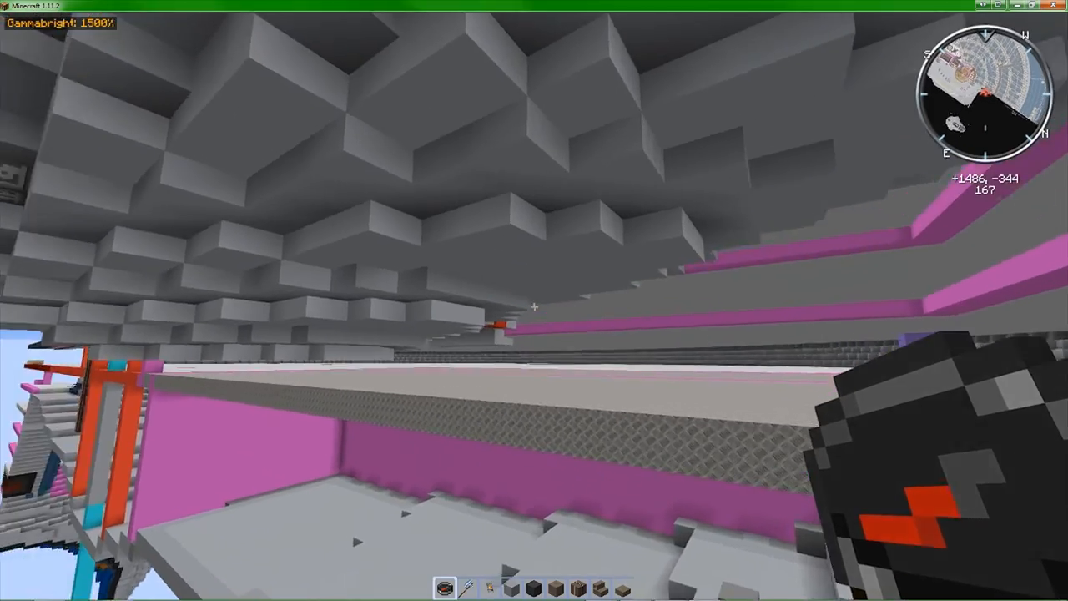
mouse_move(534, 307)
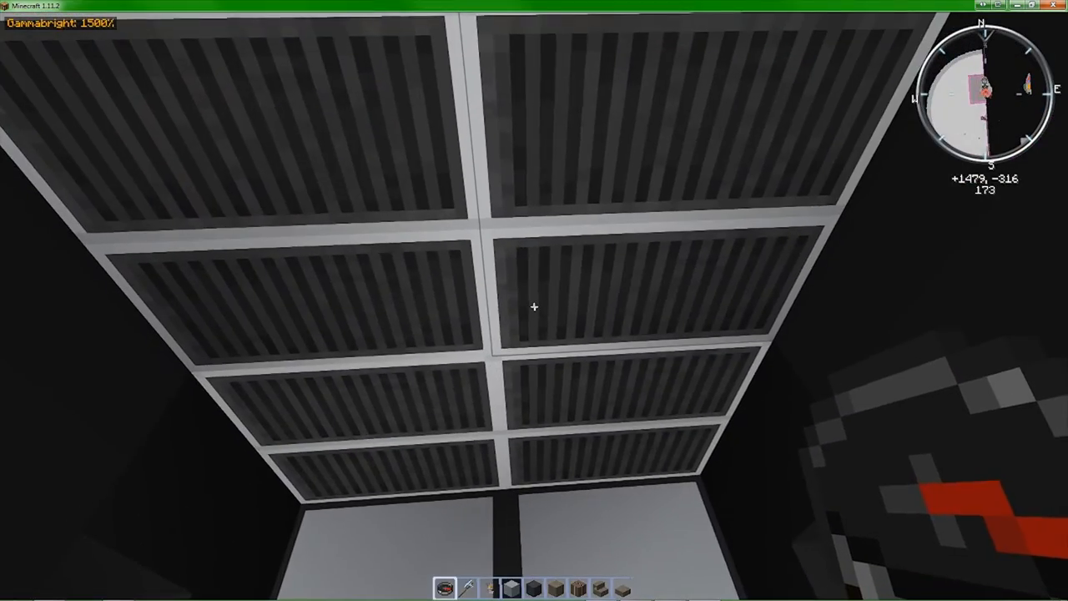
mouse_move(534, 307)
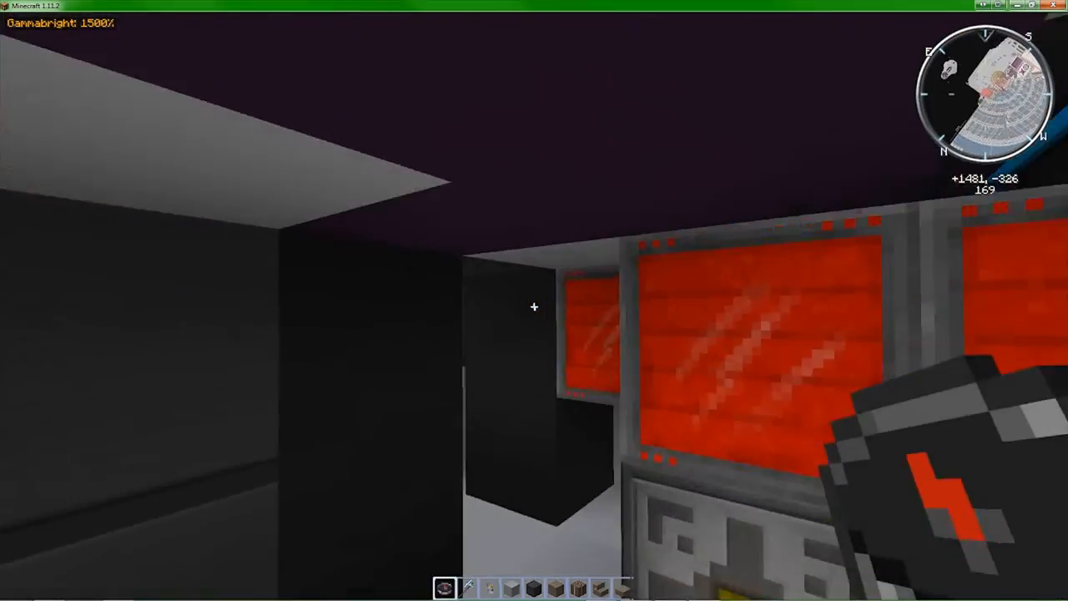
mouse_move(534, 307)
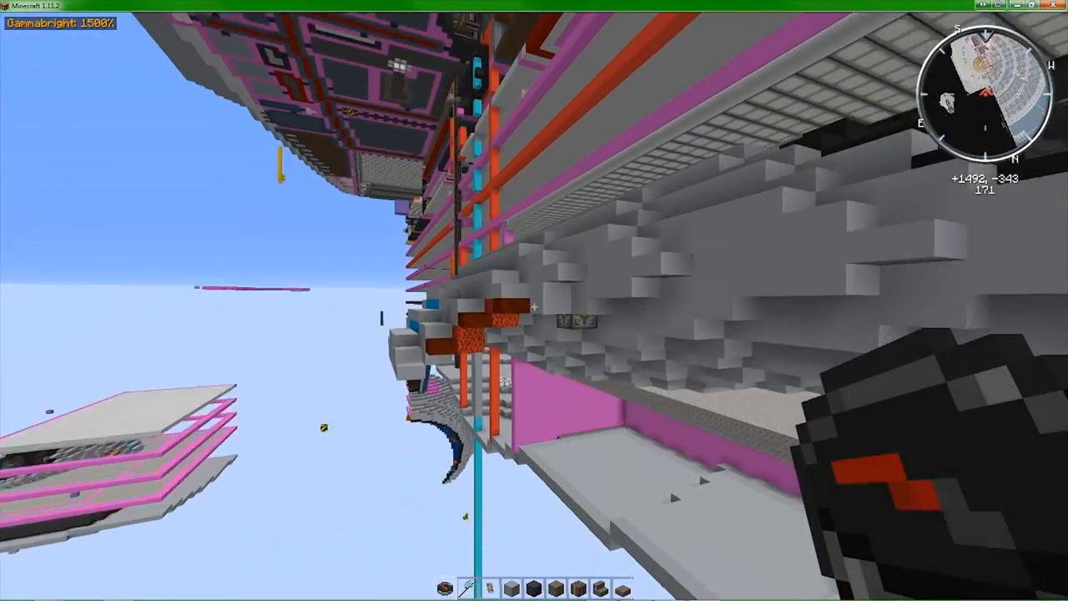
mouse_move(534, 308)
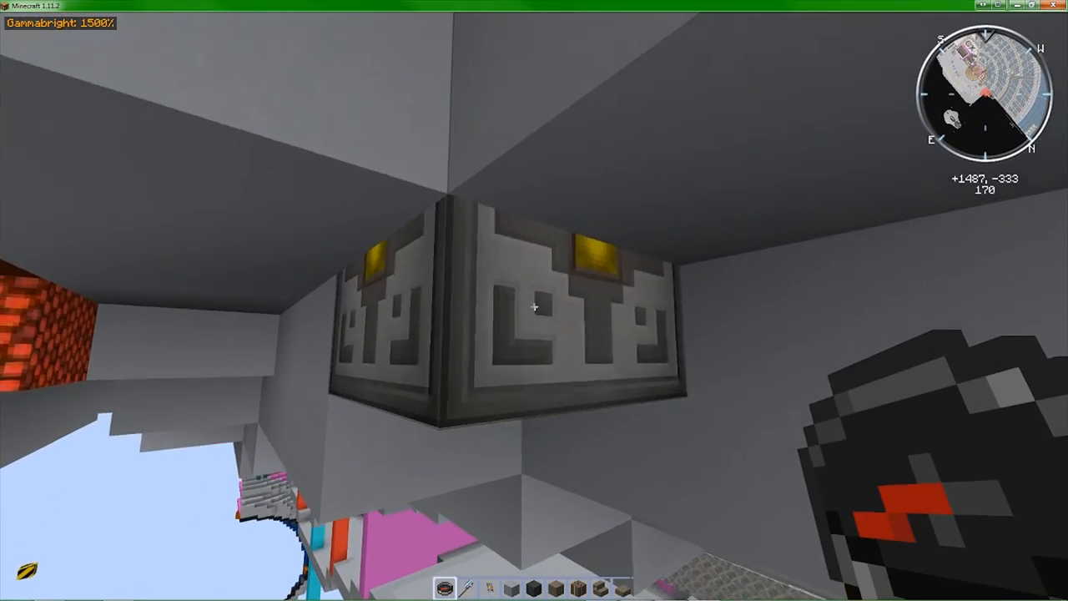
mouse_move(534, 307)
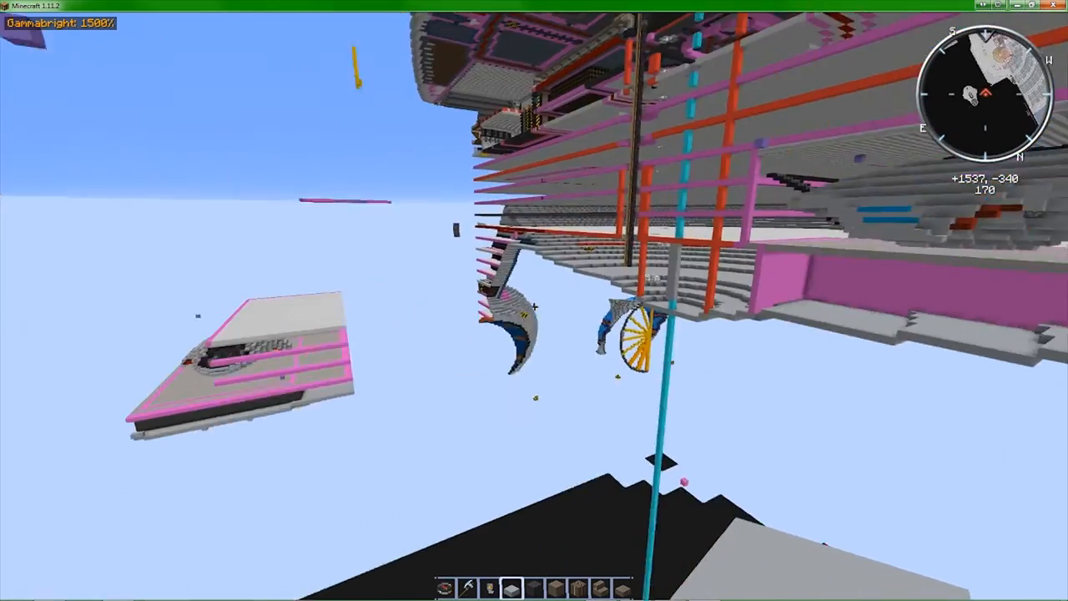
mouse_move(534, 307)
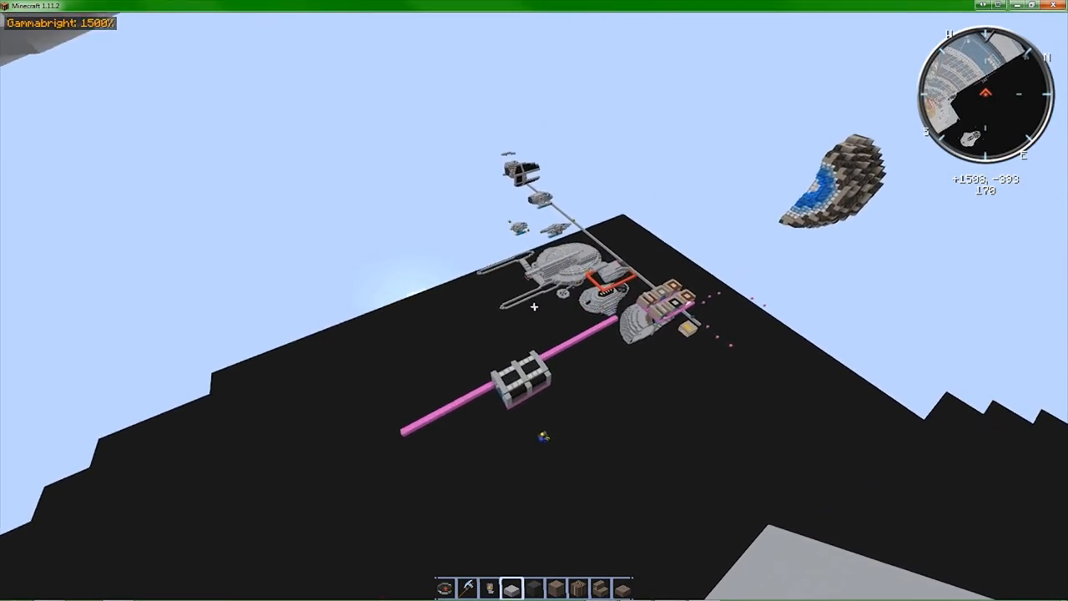
mouse_move(534, 309)
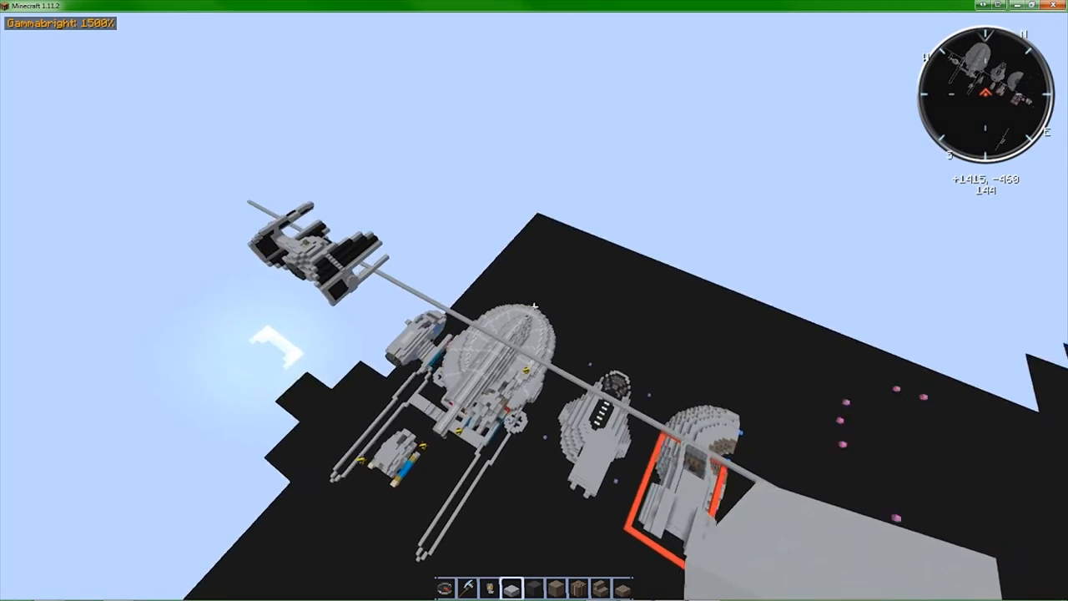
mouse_move(534, 307)
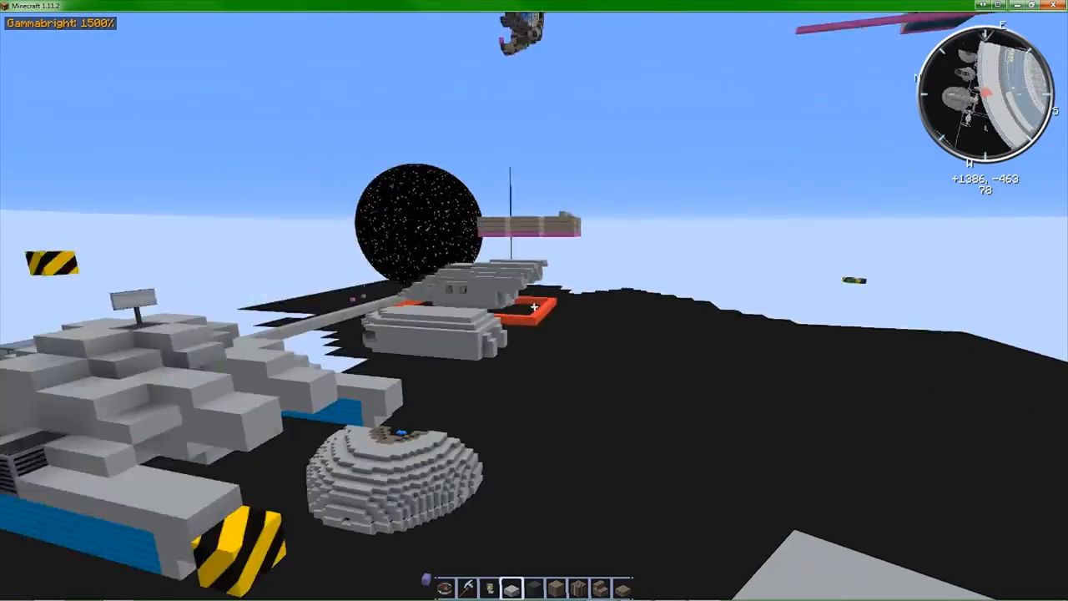
mouse_move(534, 308)
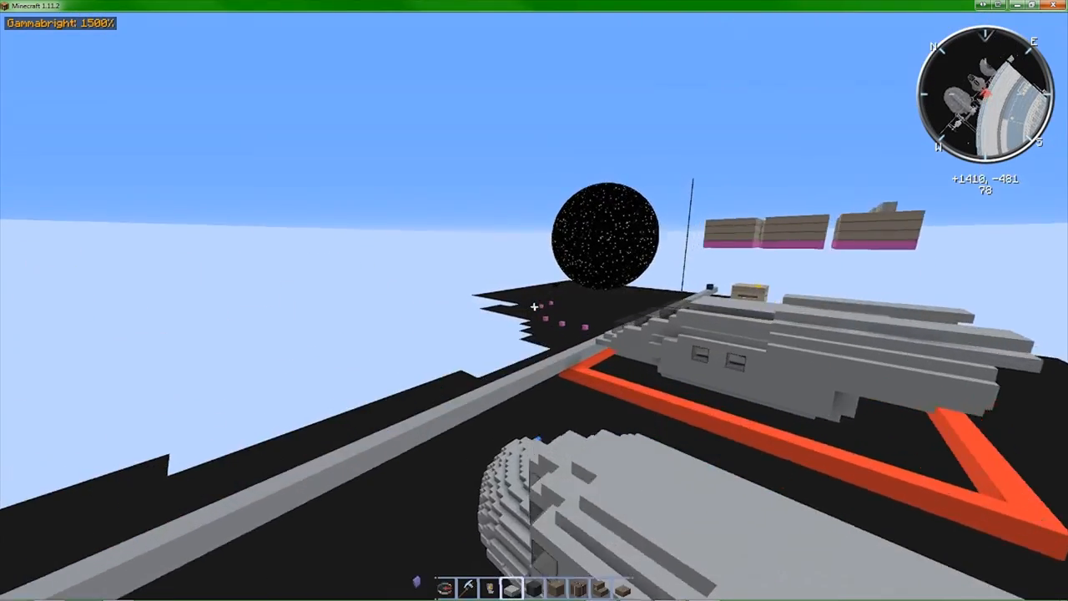